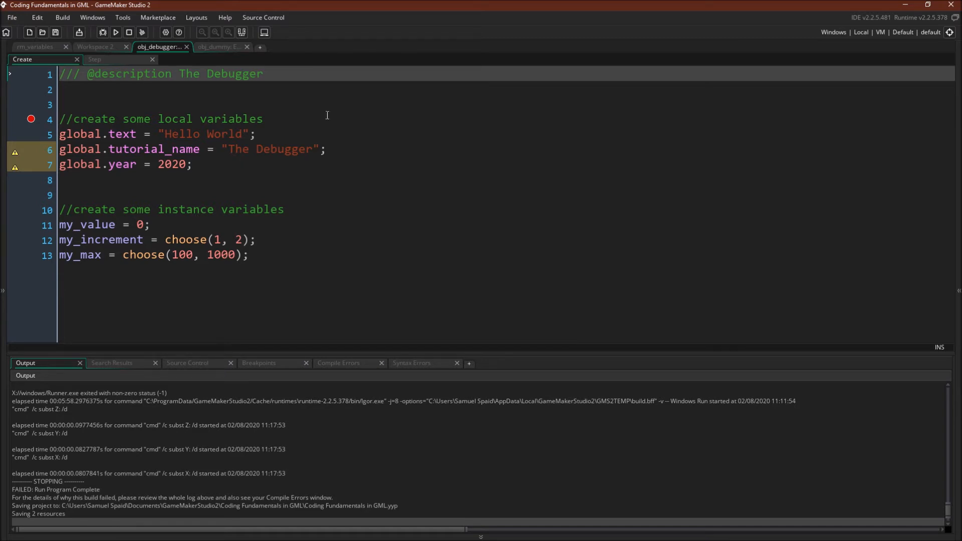
pyautogui.moveTo(135, 177)
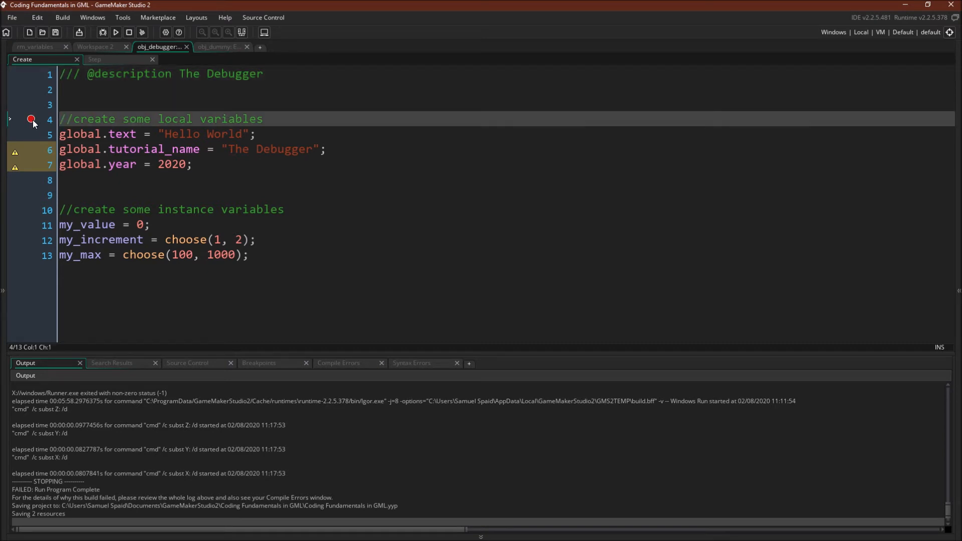
# Remove the line-4 Create event breakpoint and view the Step event with breakpoints on lines 5 and 12.
pyautogui.tripleClick(159, 119)
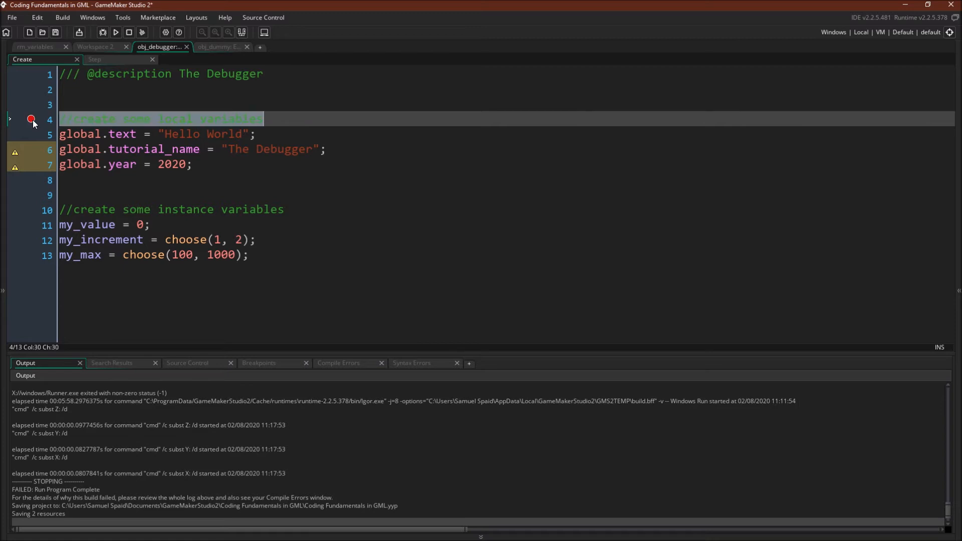
pyautogui.click(31, 119)
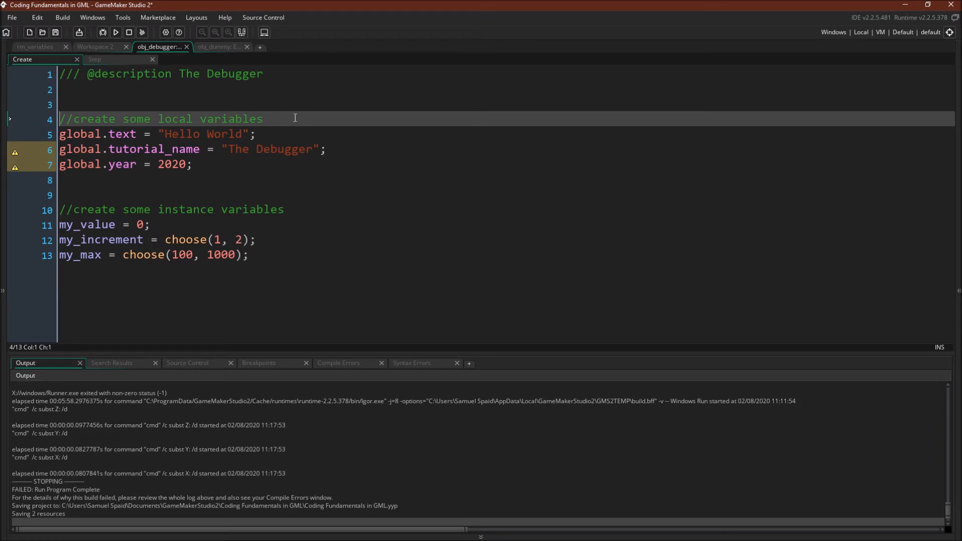
pyautogui.moveTo(581, 281)
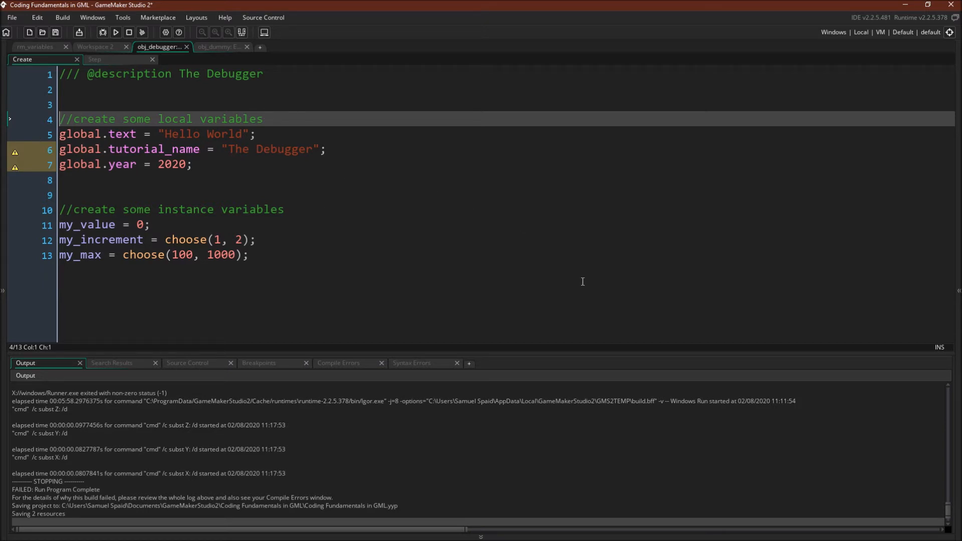
pyautogui.moveTo(36, 257)
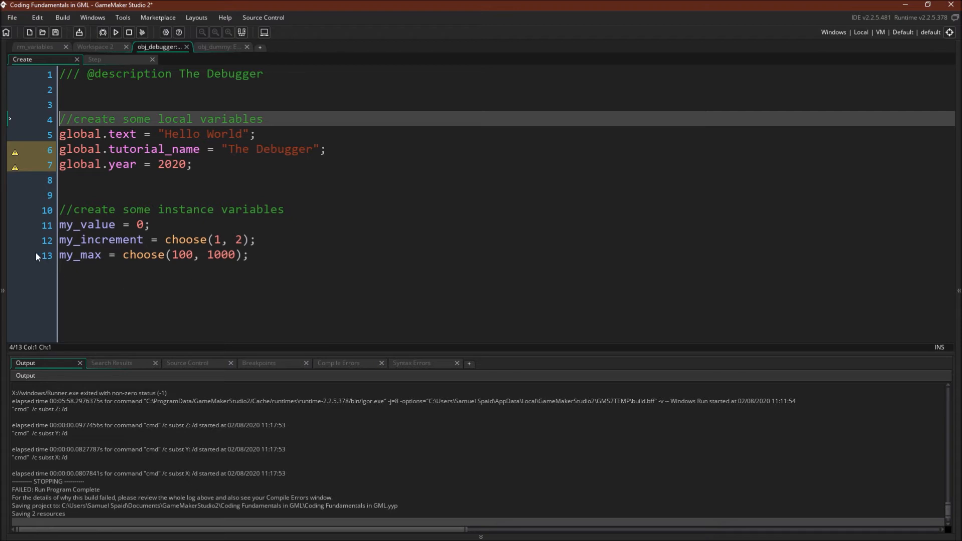
pyautogui.click(31, 118)
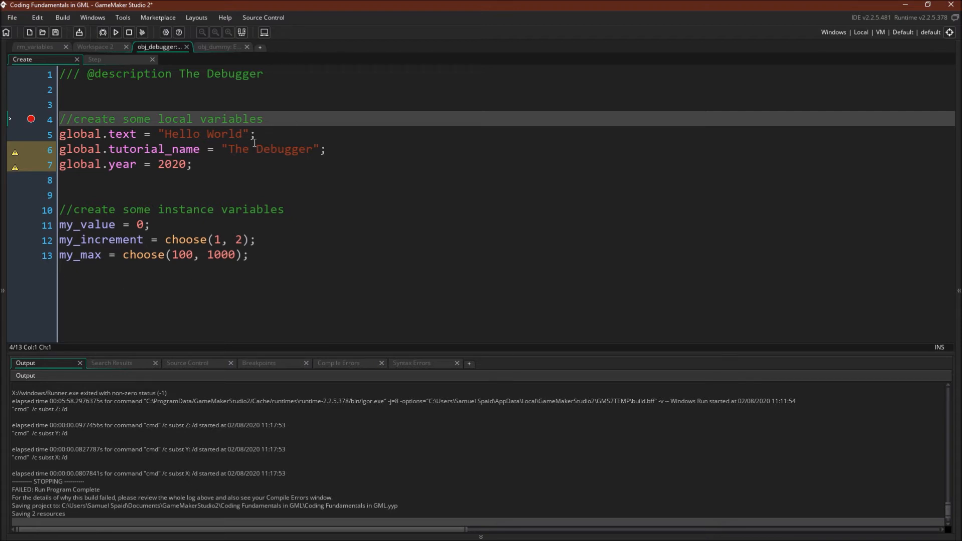
pyautogui.click(30, 119)
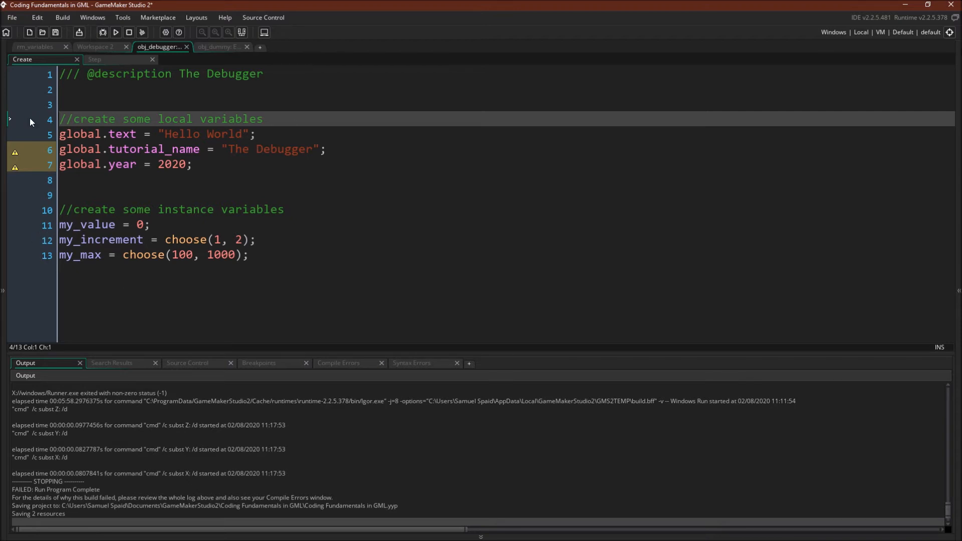
pyautogui.click(93, 59)
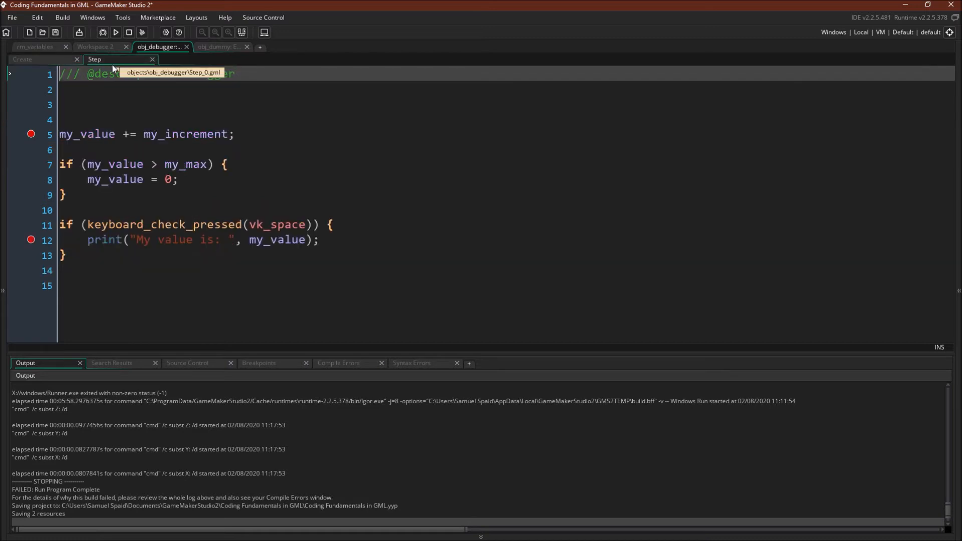
pyautogui.moveTo(17, 115)
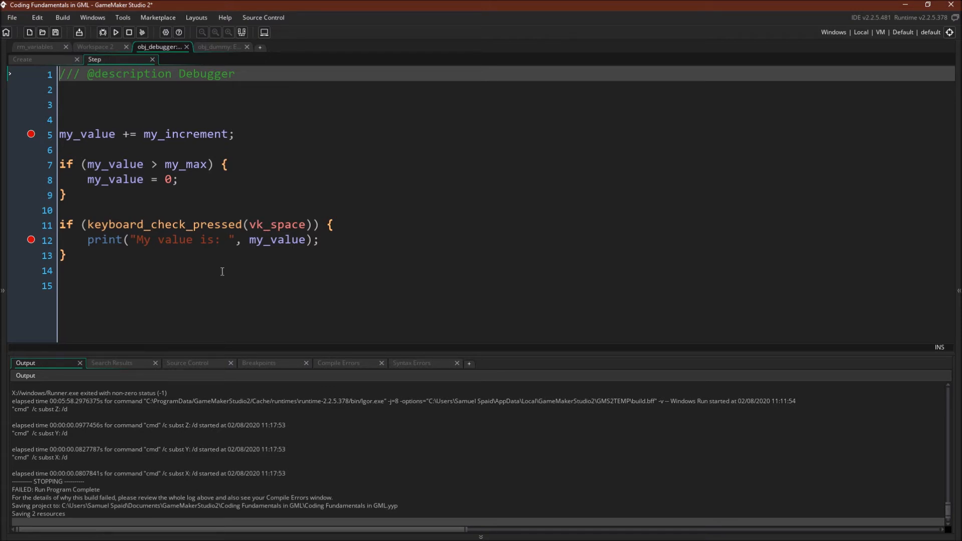
pyautogui.moveTo(150, 257)
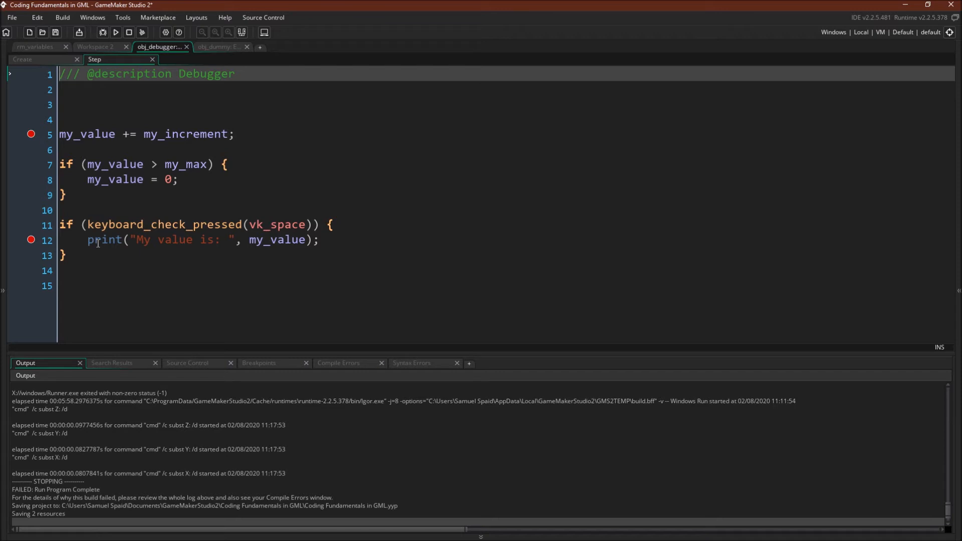
# Switch to the obj_dummy tab to view its value-increment Step code.
pyautogui.click(219, 47)
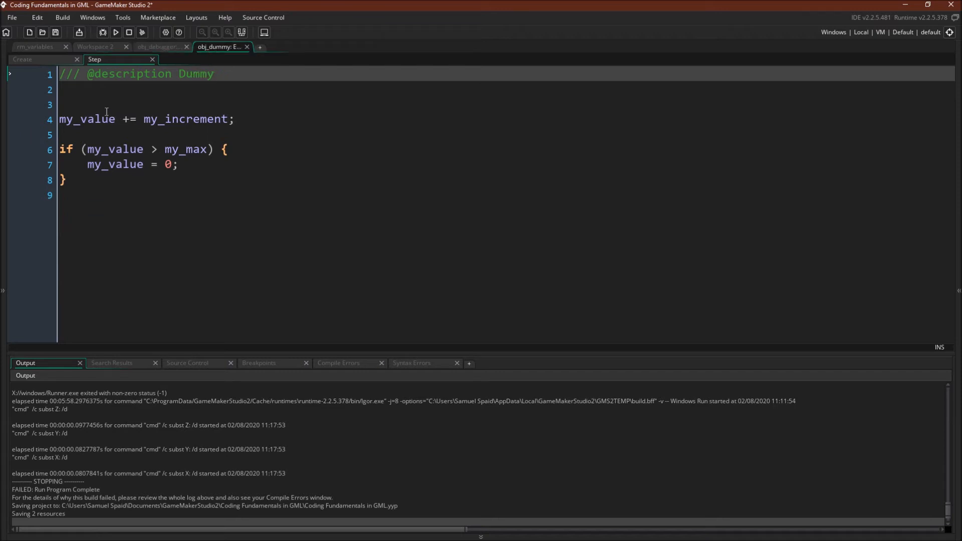
pyautogui.moveTo(49, 77)
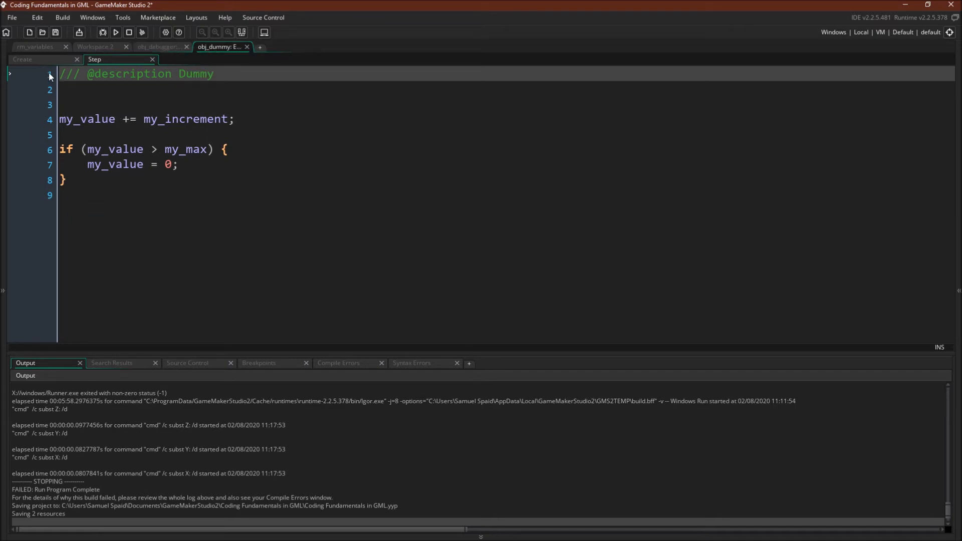
# Check obj_dummy's Create and Step events, then launch the game in debug mode.
pyautogui.click(23, 59)
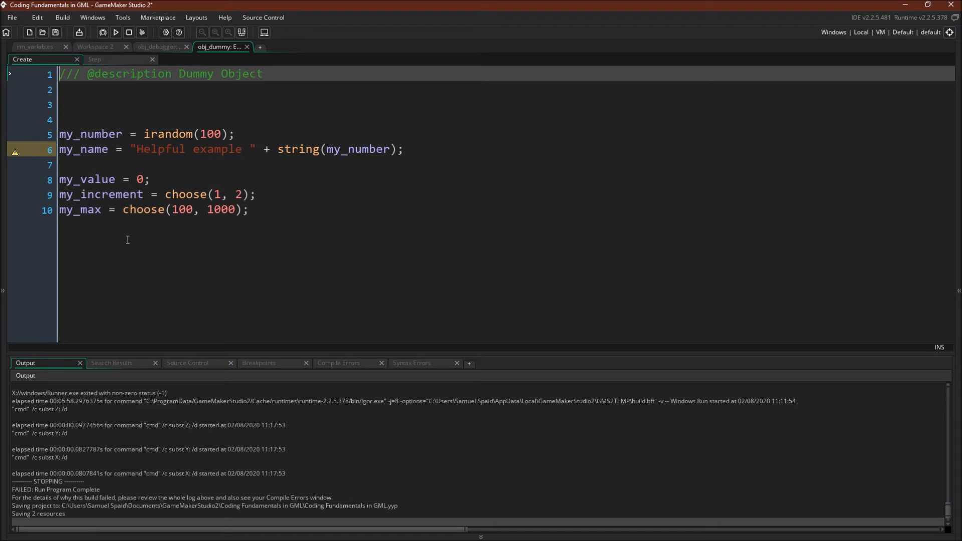
pyautogui.click(93, 59)
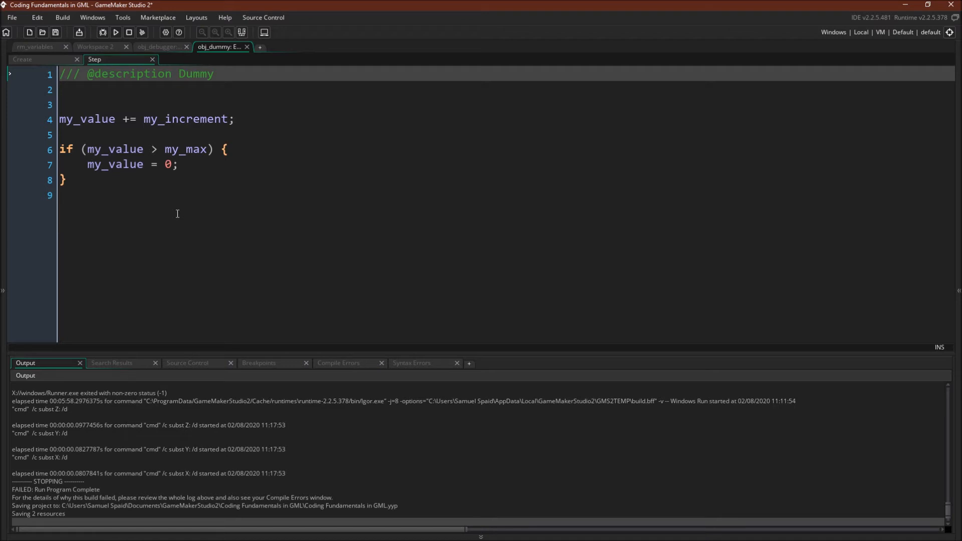
pyautogui.click(159, 46)
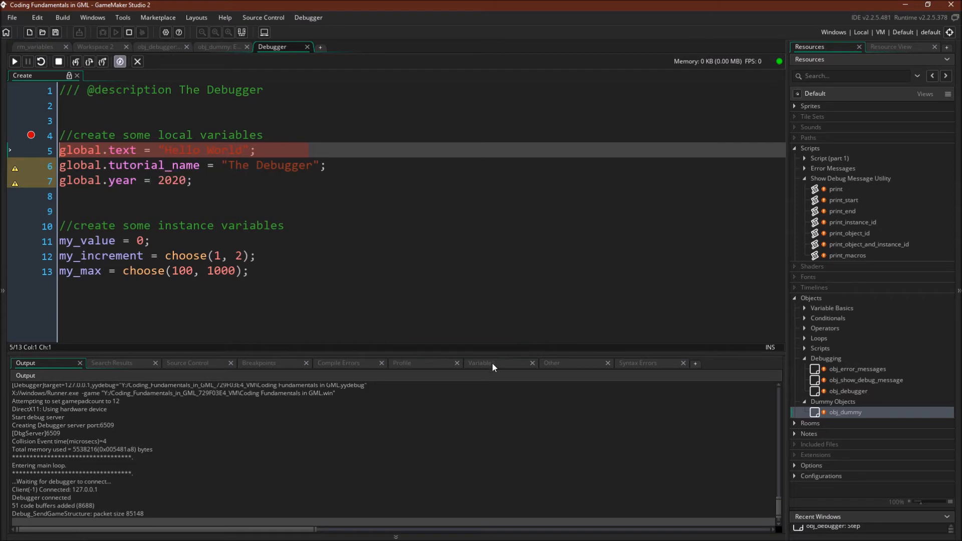
# Show variables and step over the Create event to line 13, expanding All Instances along the way.
pyautogui.click(481, 363)
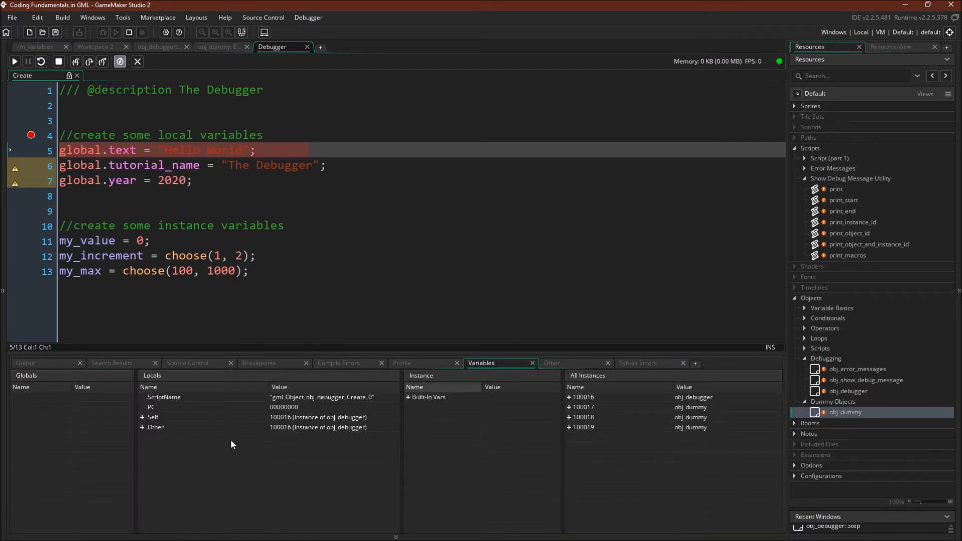
pyautogui.click(75, 61)
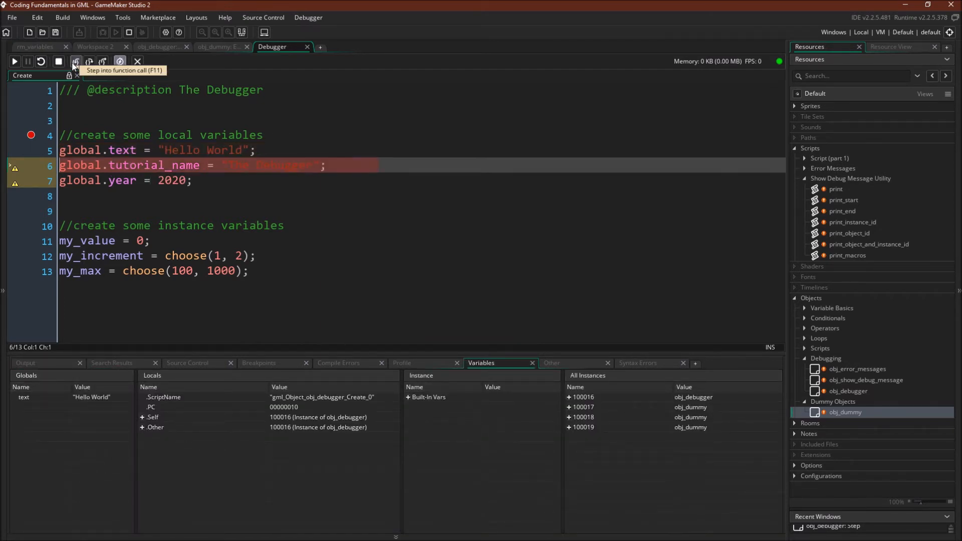
pyautogui.click(74, 62)
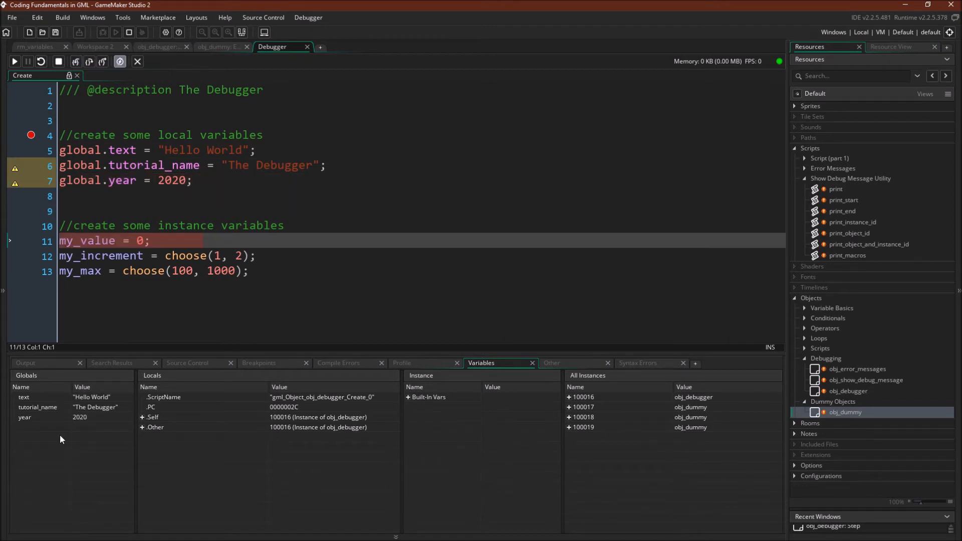
pyautogui.moveTo(96, 466)
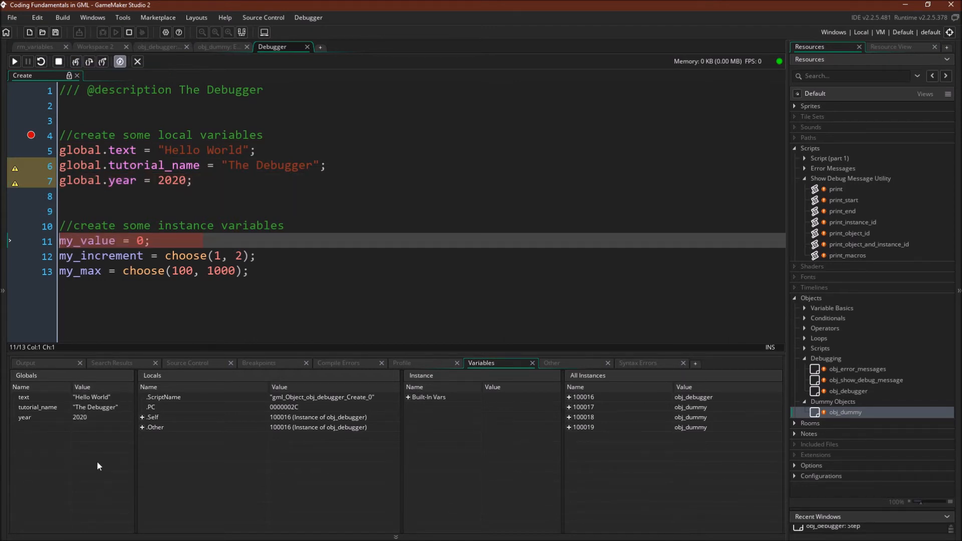
pyautogui.moveTo(581, 455)
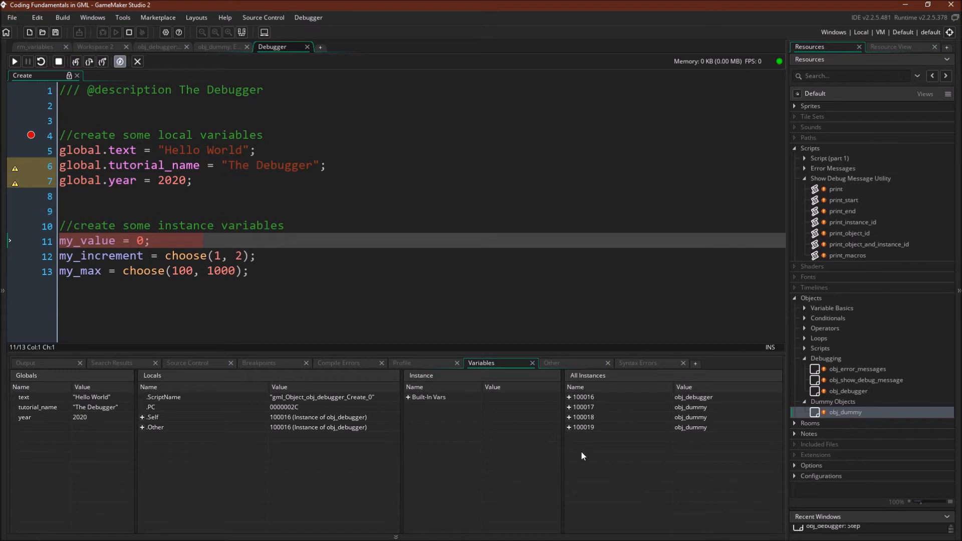
pyautogui.moveTo(594, 434)
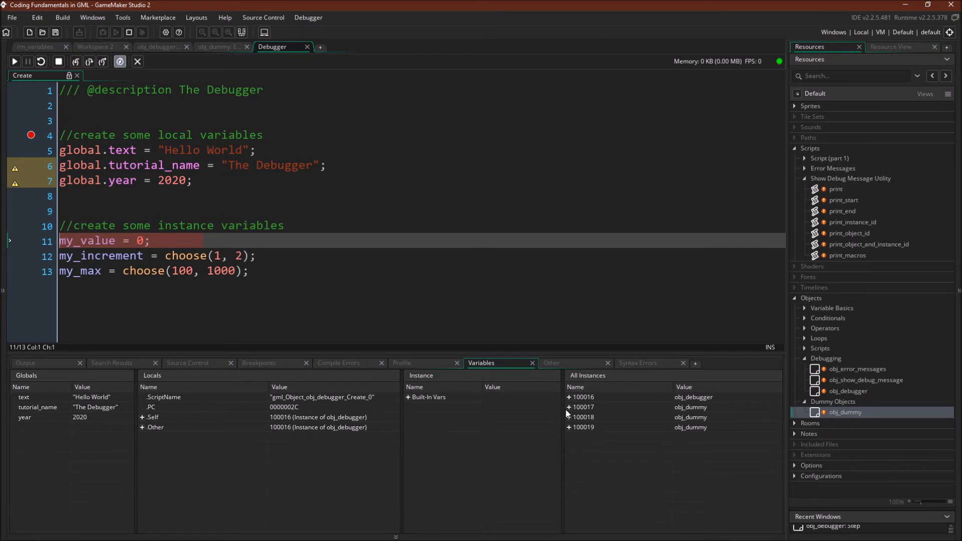
pyautogui.click(569, 407)
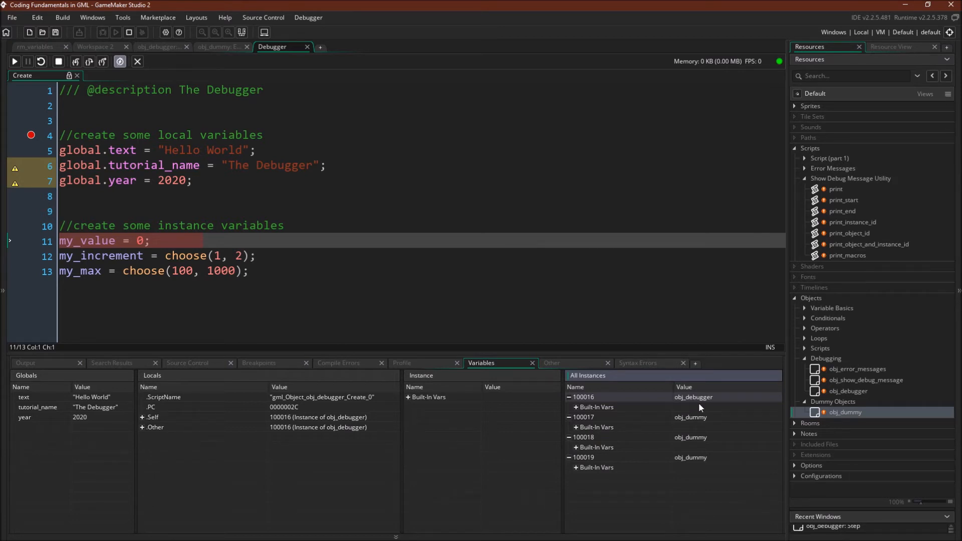
pyautogui.moveTo(75, 61)
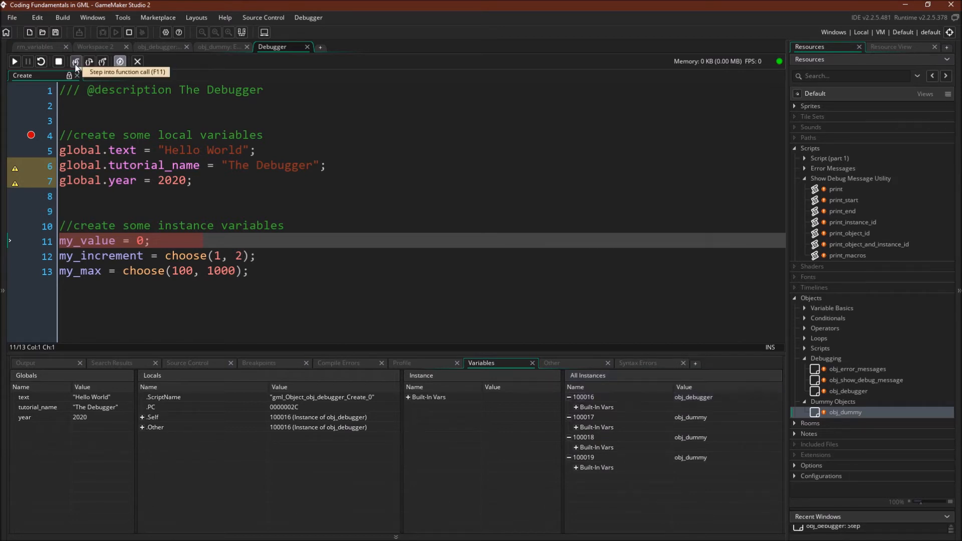
pyautogui.click(74, 61)
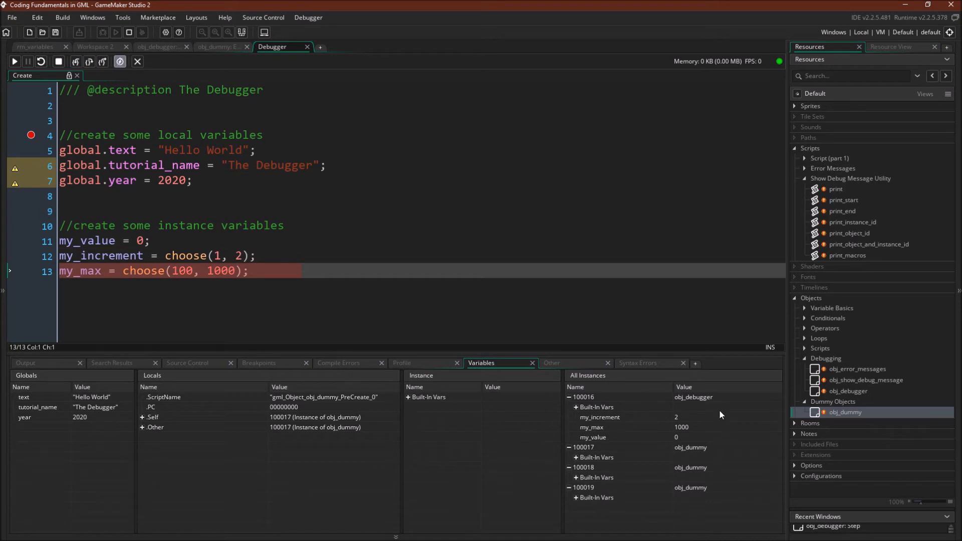
pyautogui.moveTo(601, 444)
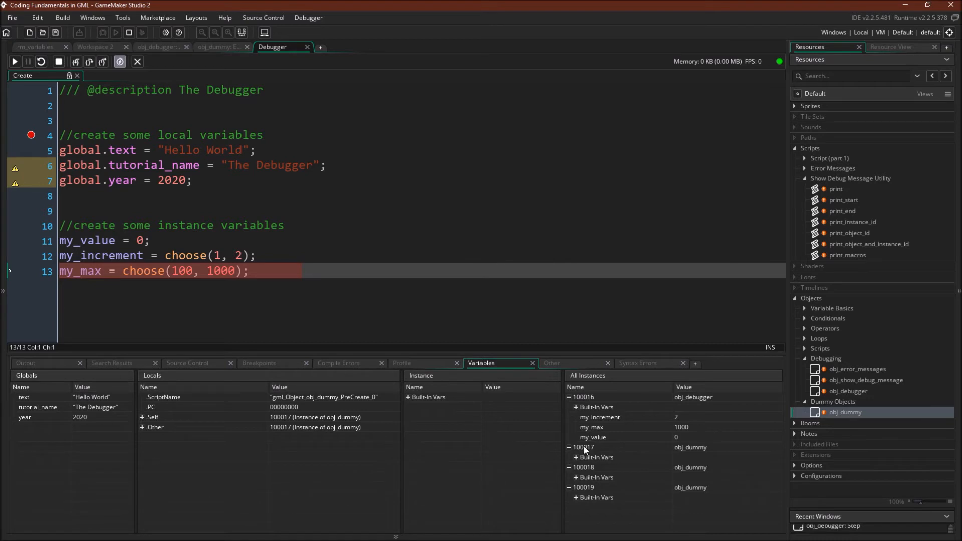
pyautogui.moveTo(600, 448)
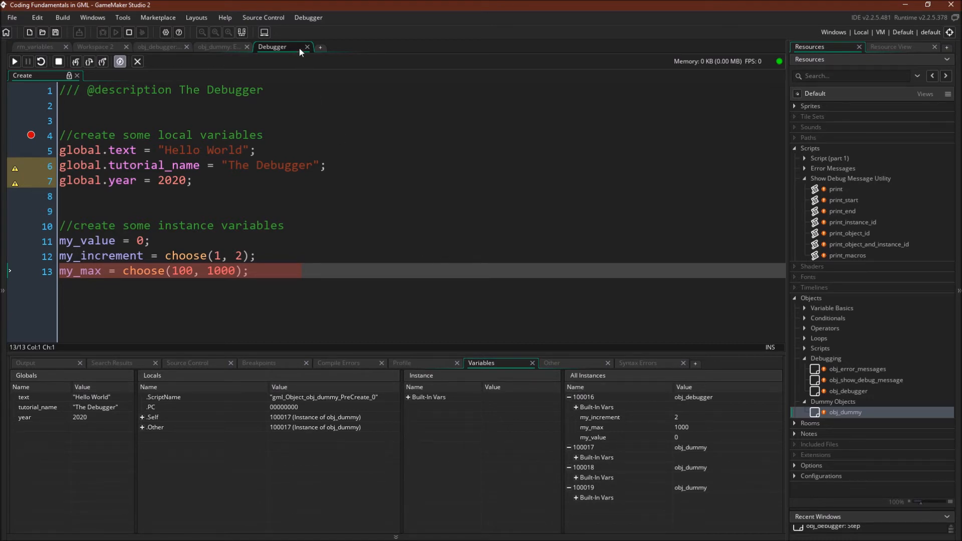
# Open the Debugger menu's Windows submenu listing Resource View, Call Stack and other windows.
pyautogui.click(308, 17)
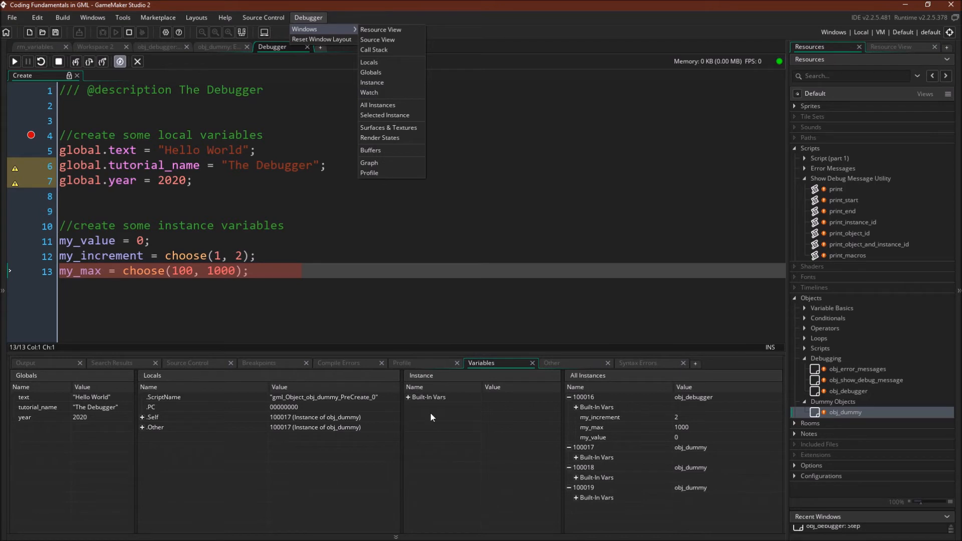
pyautogui.moveTo(658, 426)
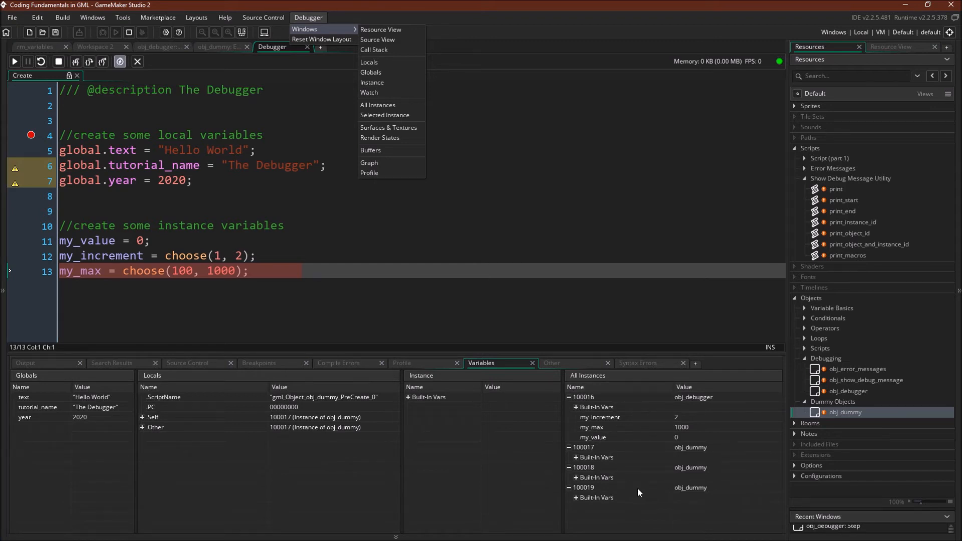
pyautogui.moveTo(402, 461)
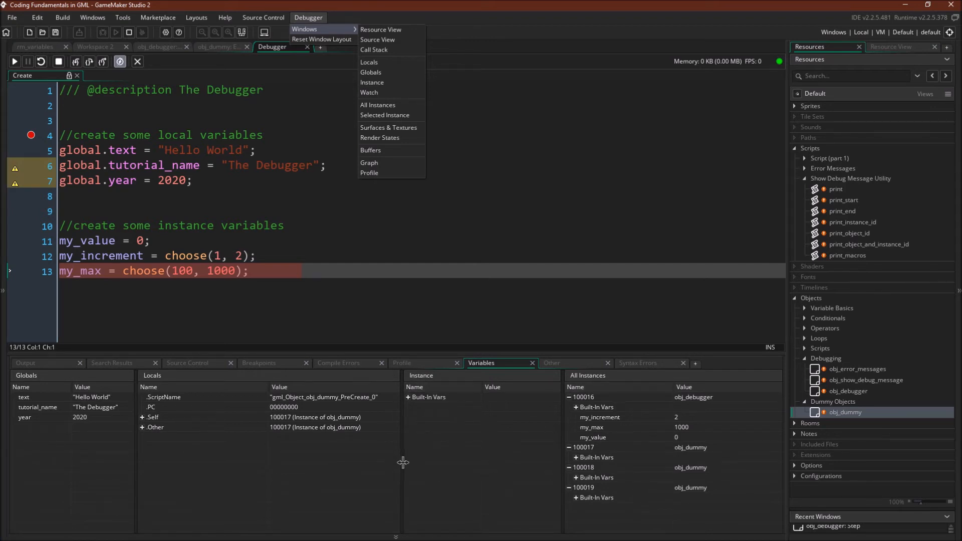
pyautogui.moveTo(212, 508)
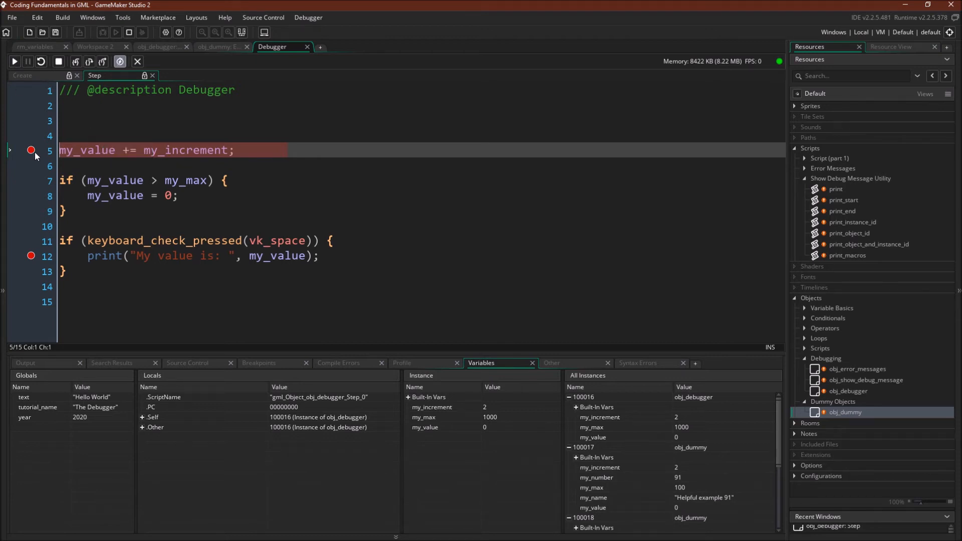
pyautogui.moveTo(13, 61)
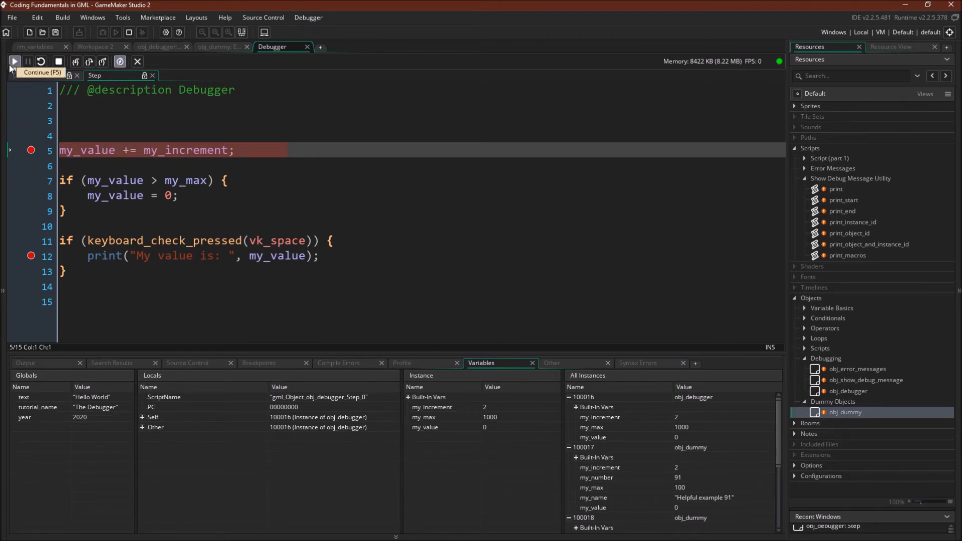
# Continue past the Step breakpoint until my_value reaches 10, then show the Breakpoints list.
pyautogui.click(102, 60)
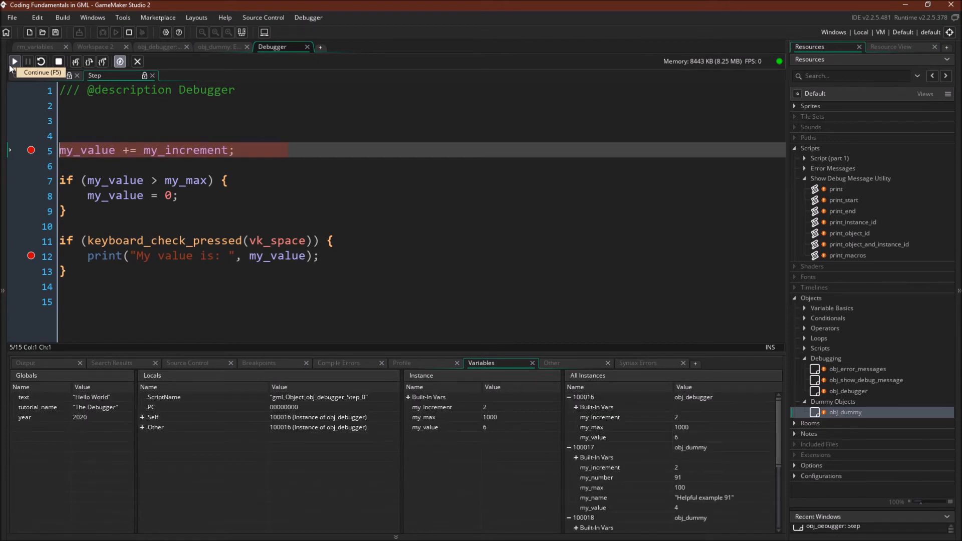
pyautogui.click(13, 61)
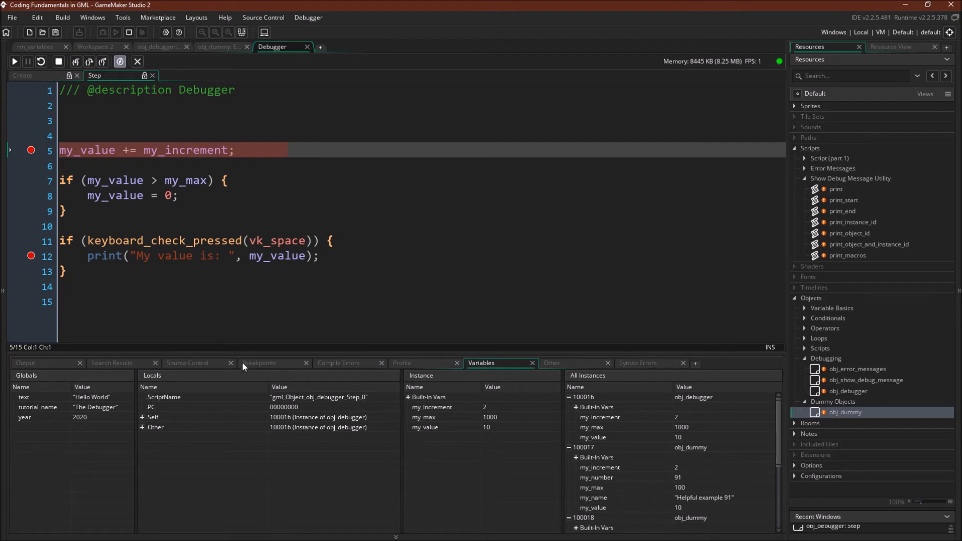
pyautogui.click(259, 363)
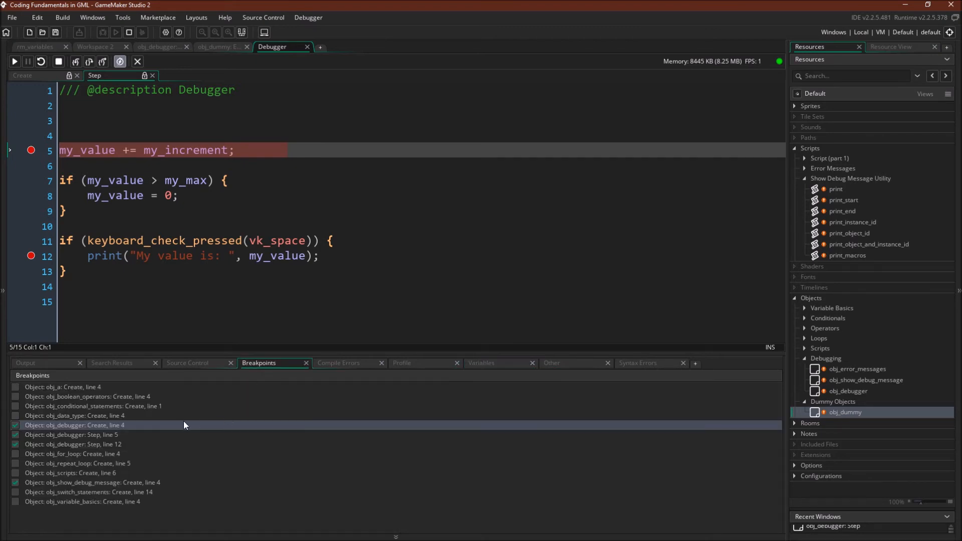
# Untick 'obj_debugger: Step, line 5' and resume the game, returning to the Variables tab.
pyautogui.click(16, 434)
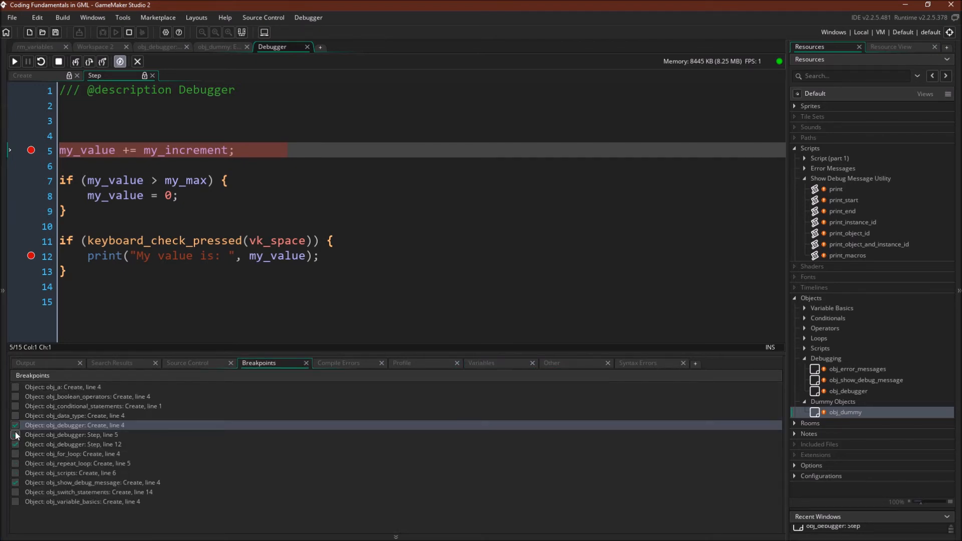
pyautogui.click(16, 435)
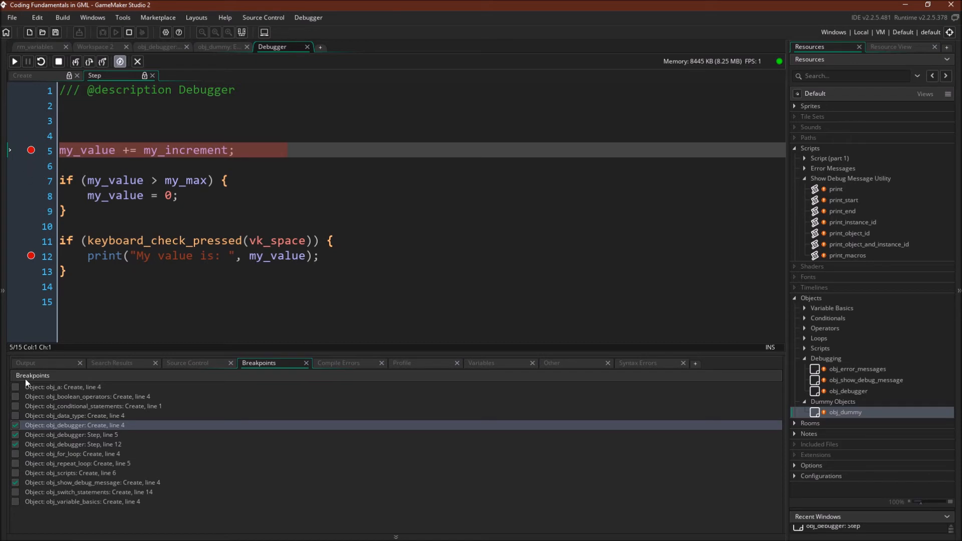
pyautogui.click(14, 425)
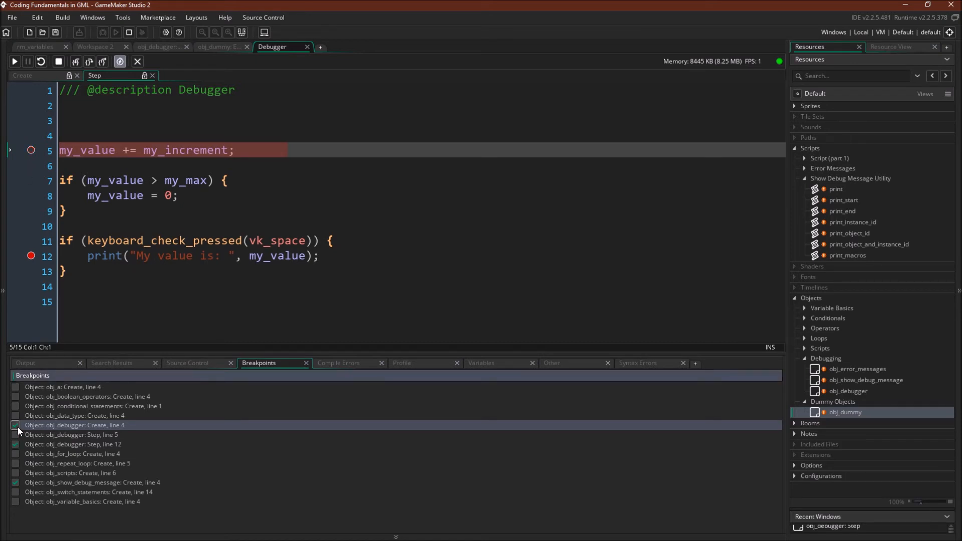
pyautogui.click(15, 434)
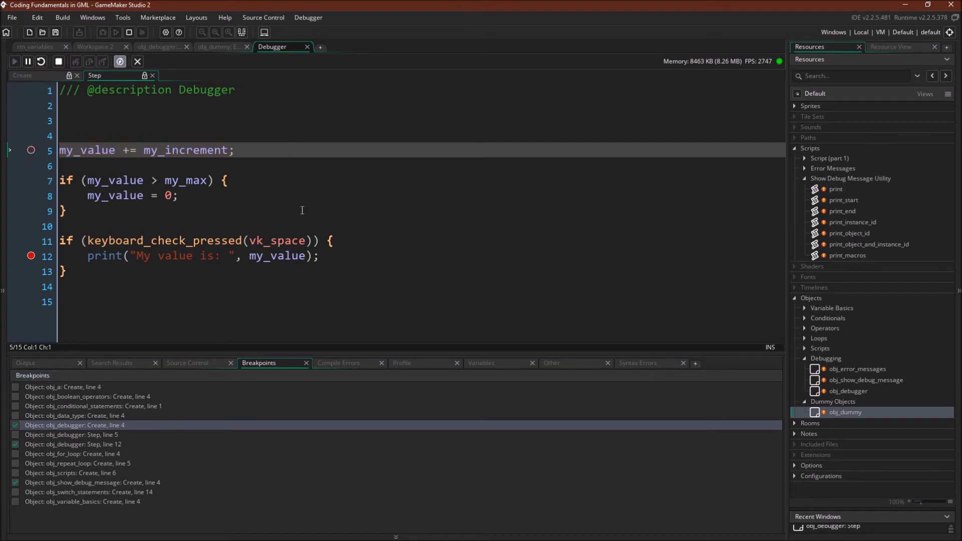
pyautogui.click(481, 362)
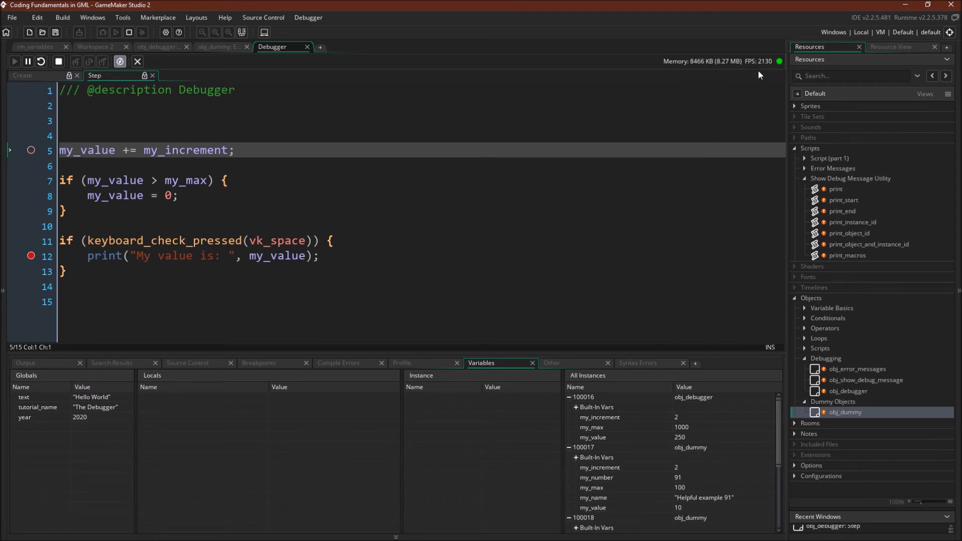
# Collapse instances 100016 and 100017, then expand and collapse 100019 and 100018.
pyautogui.click(570, 396)
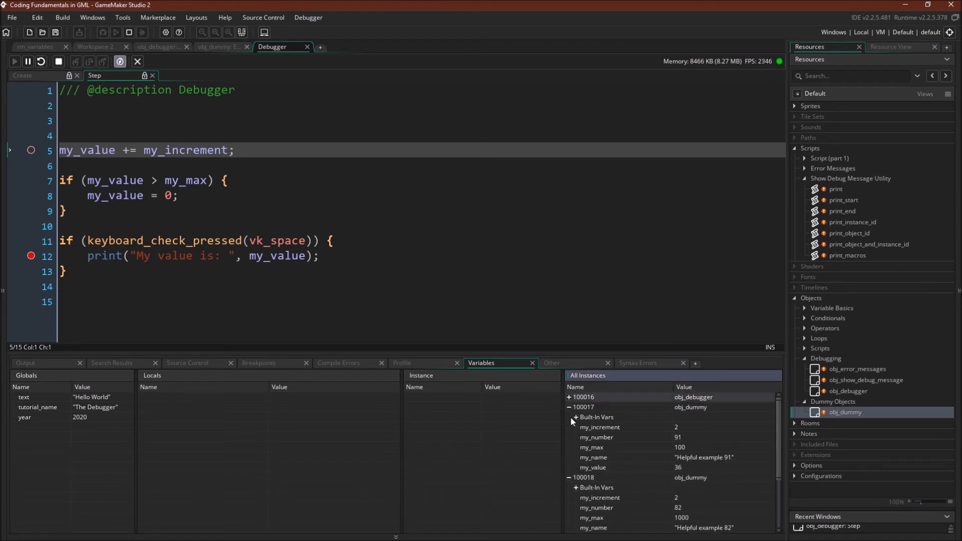
pyautogui.click(569, 406)
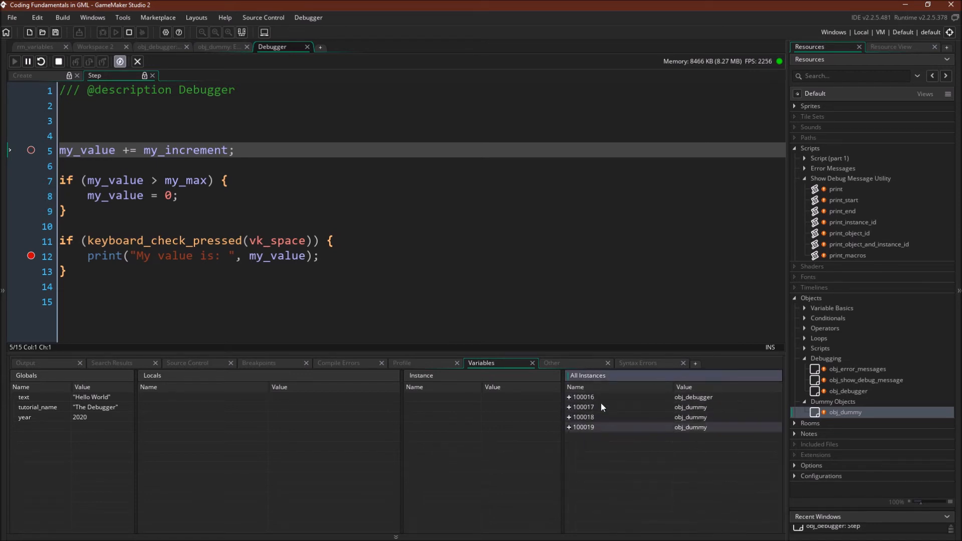
pyautogui.moveTo(607, 439)
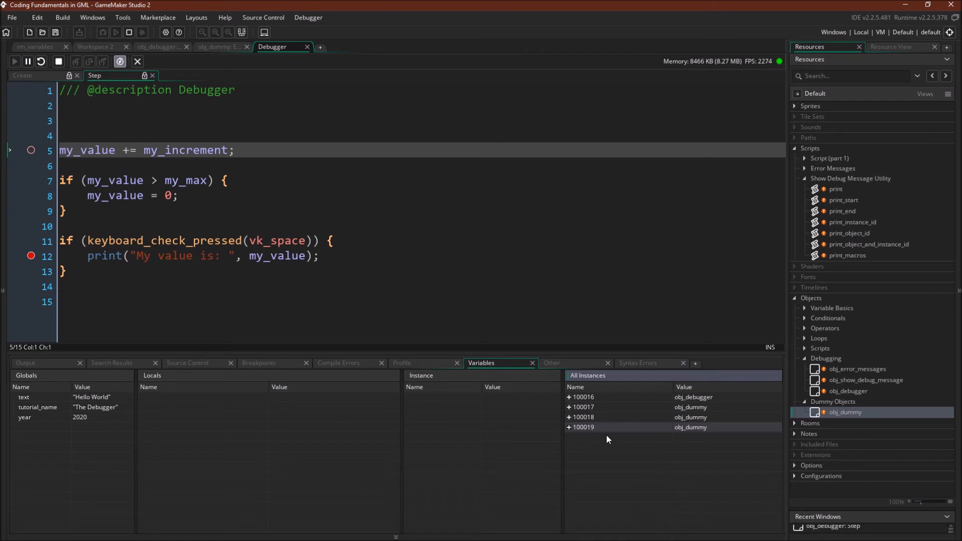
pyautogui.click(570, 426)
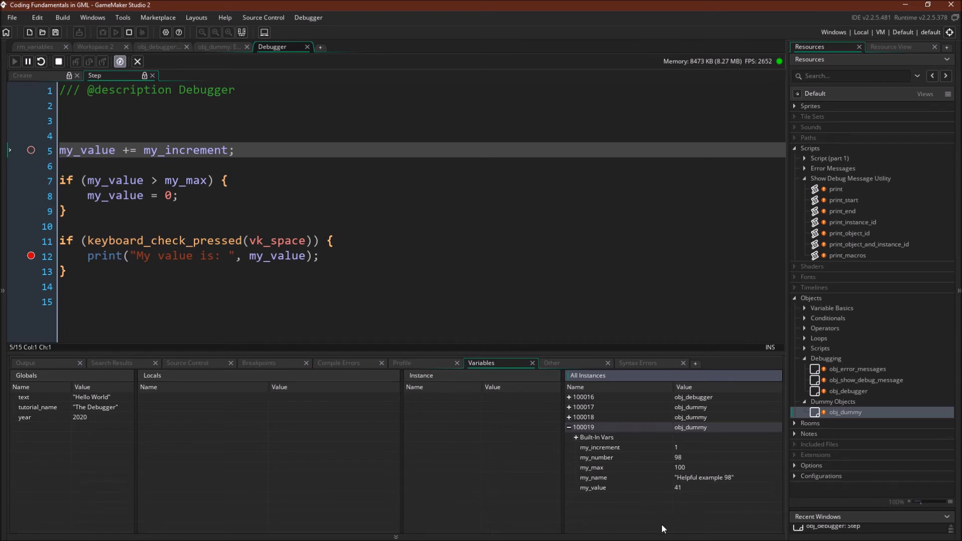
pyautogui.click(568, 427)
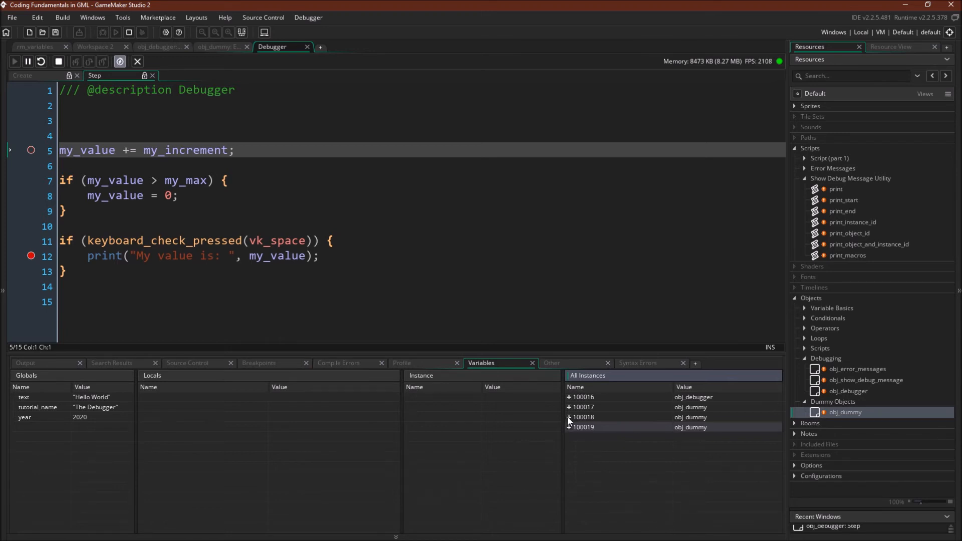
pyautogui.click(568, 417)
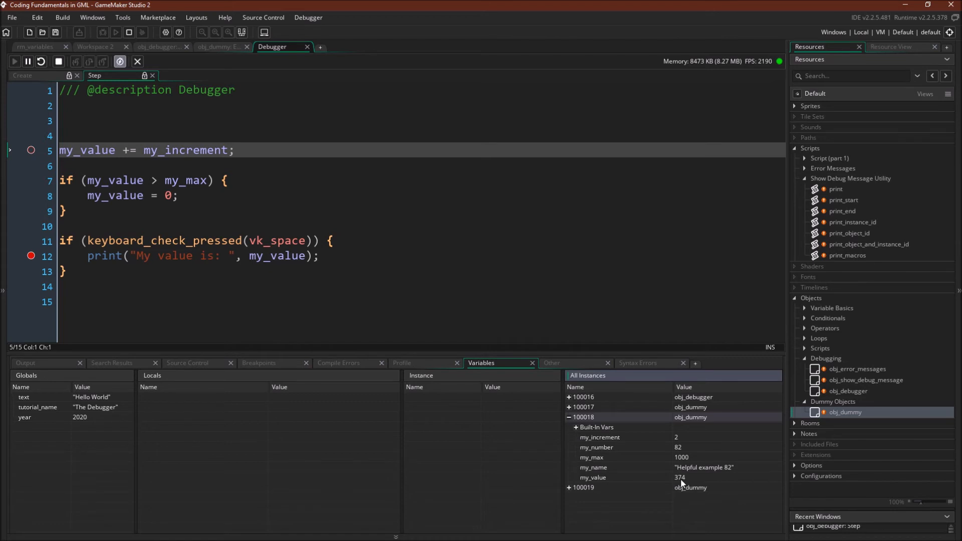
pyautogui.click(568, 407)
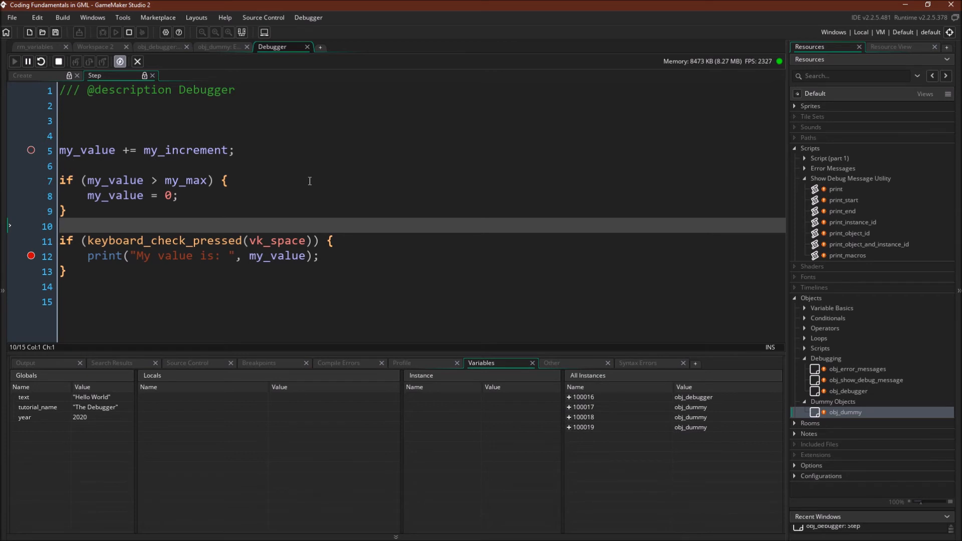
# Run until global text reads 'Goodbye World', halting at the print breakpoint with my_value 862.
pyautogui.click(27, 61)
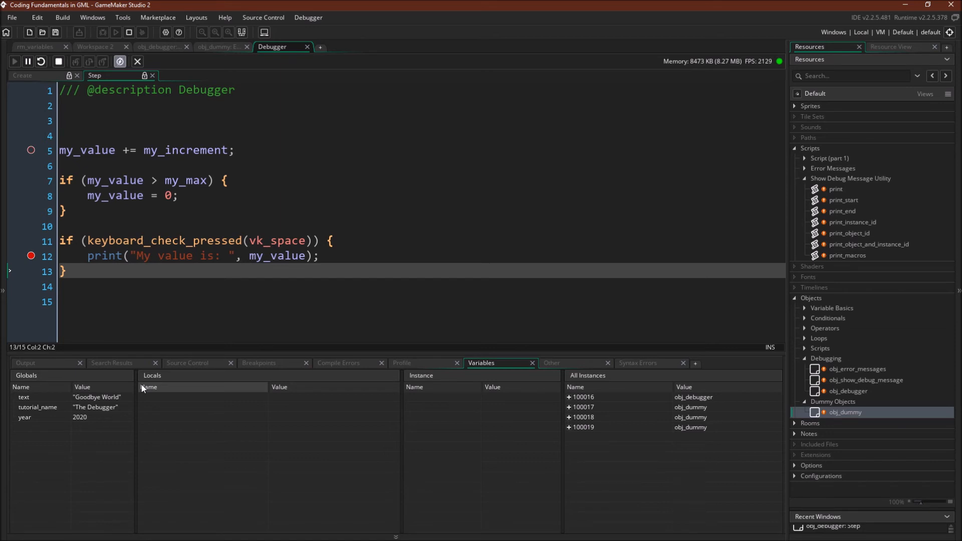
pyautogui.click(161, 47)
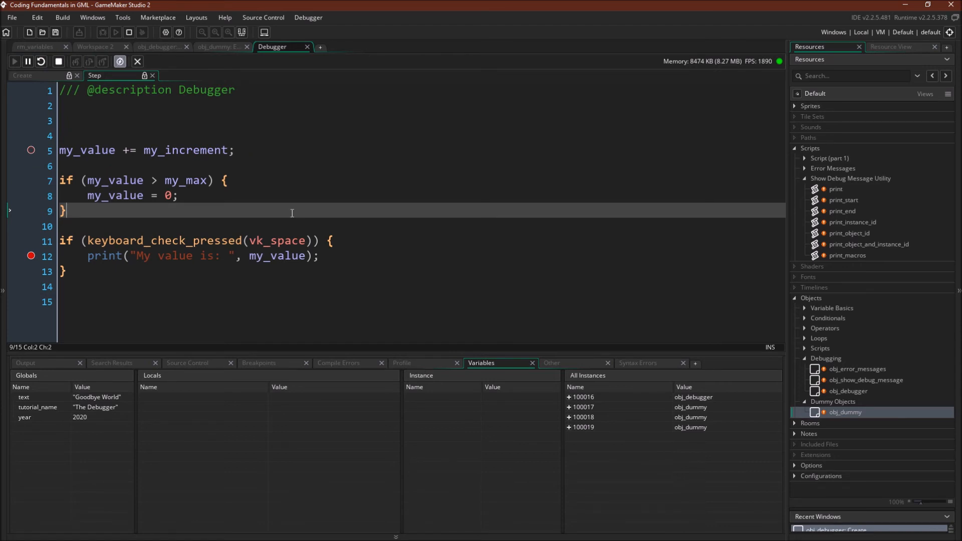
pyautogui.click(76, 60)
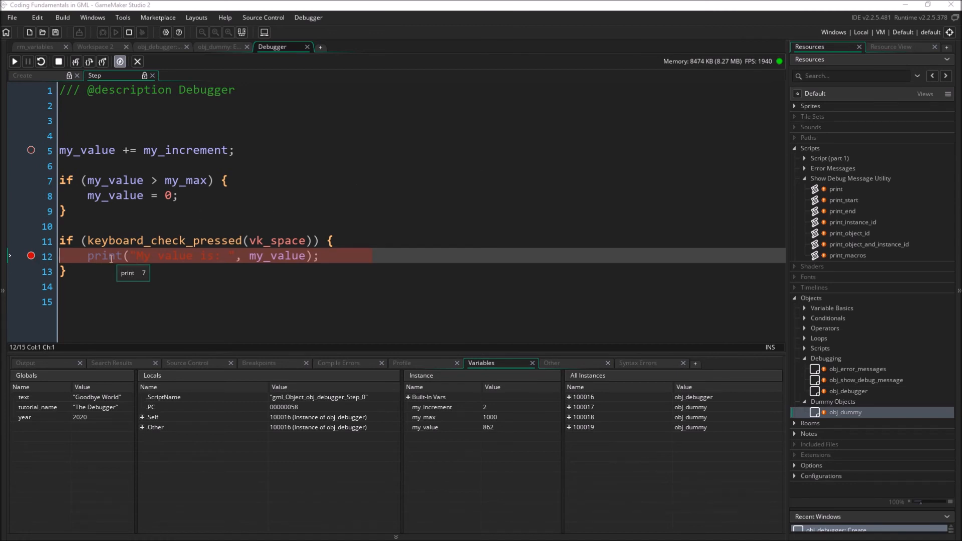
pyautogui.moveTo(34, 298)
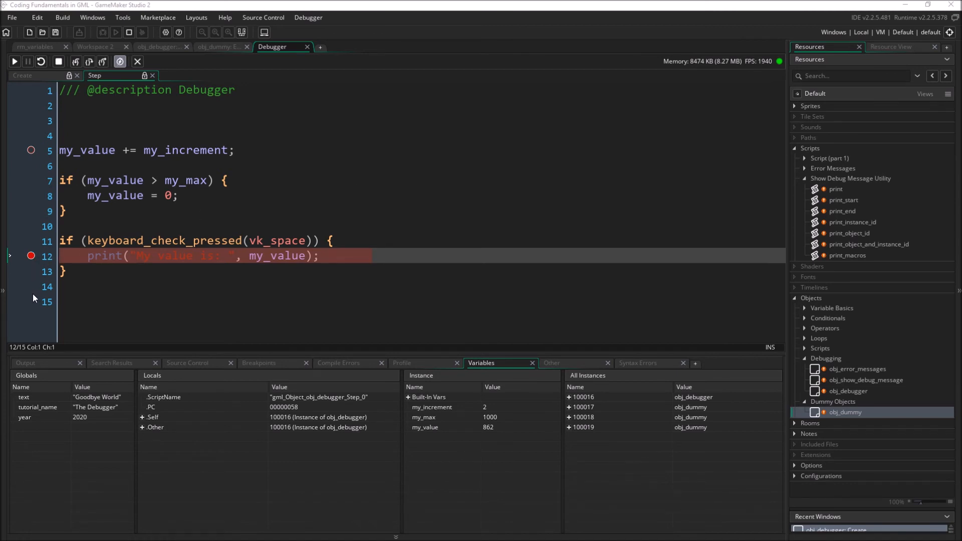
pyautogui.moveTo(104, 255)
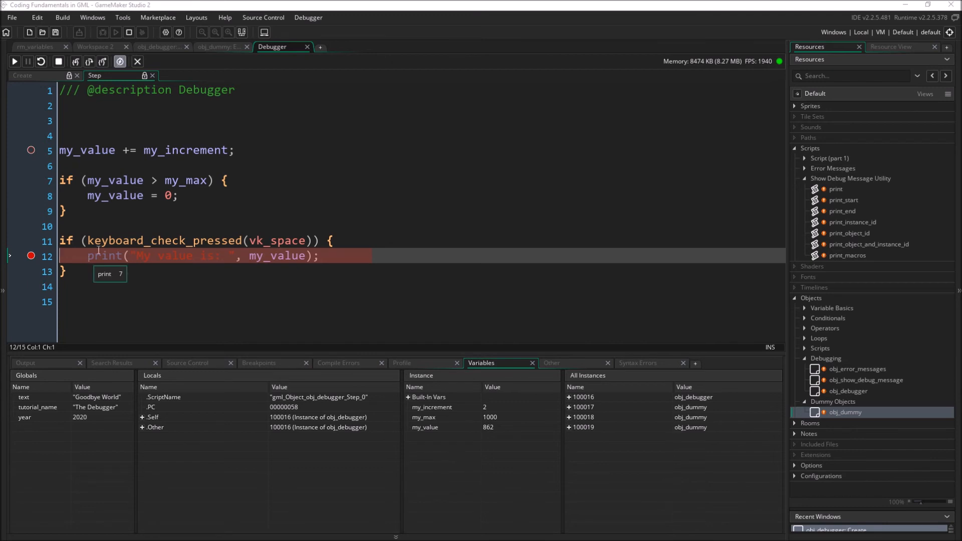
pyautogui.moveTo(310, 256)
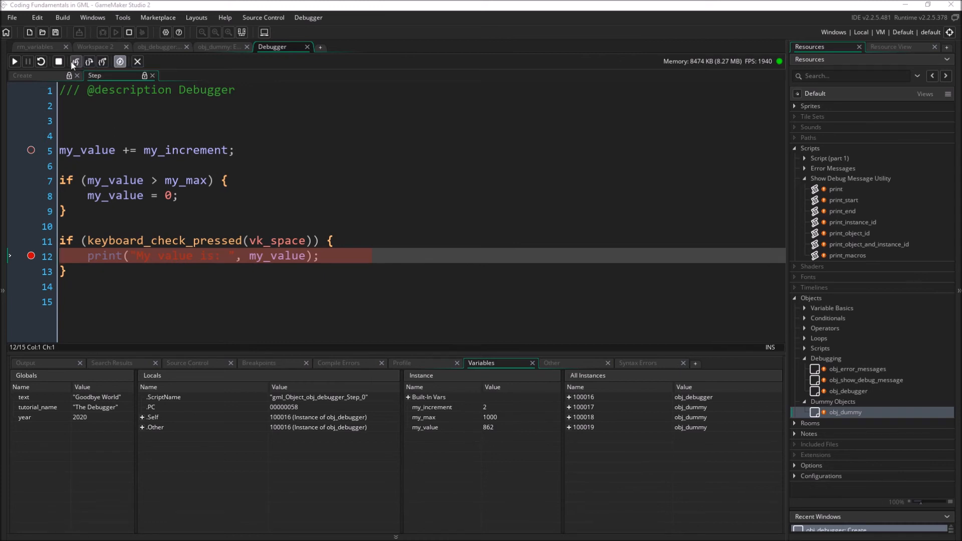
pyautogui.moveTo(89, 61)
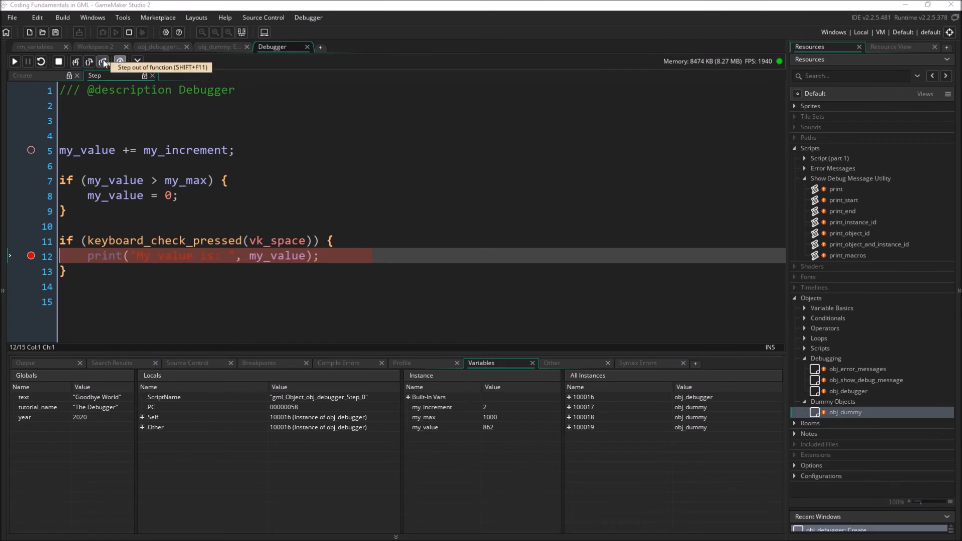
pyautogui.moveTo(89, 61)
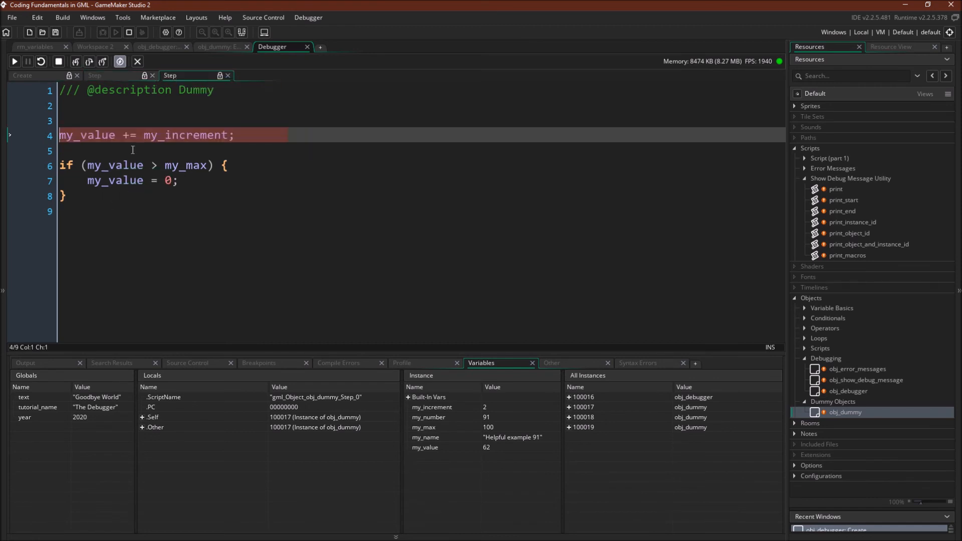
# Step into each obj_dummy Step event until obj_debugger's Step event returns, with my_value at 870.
pyautogui.click(76, 61)
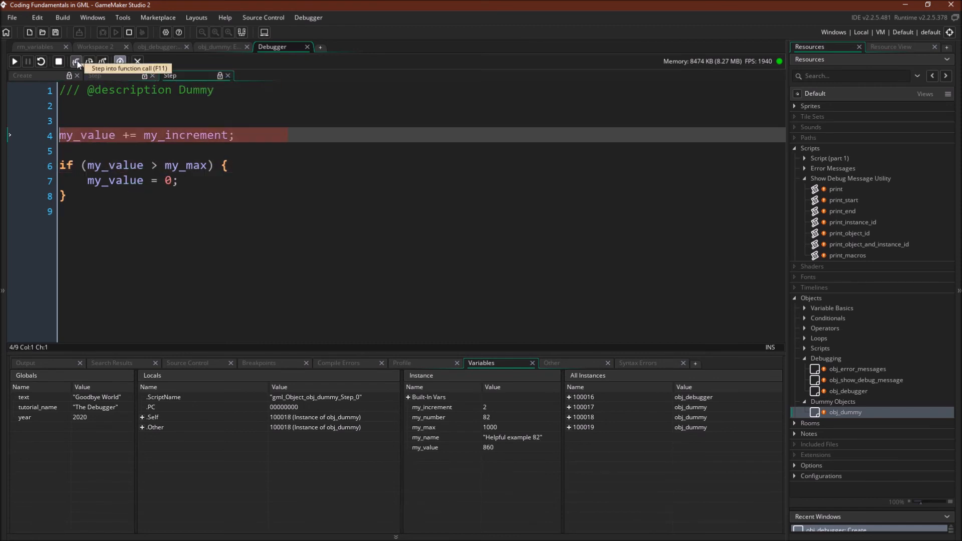
pyautogui.click(76, 61)
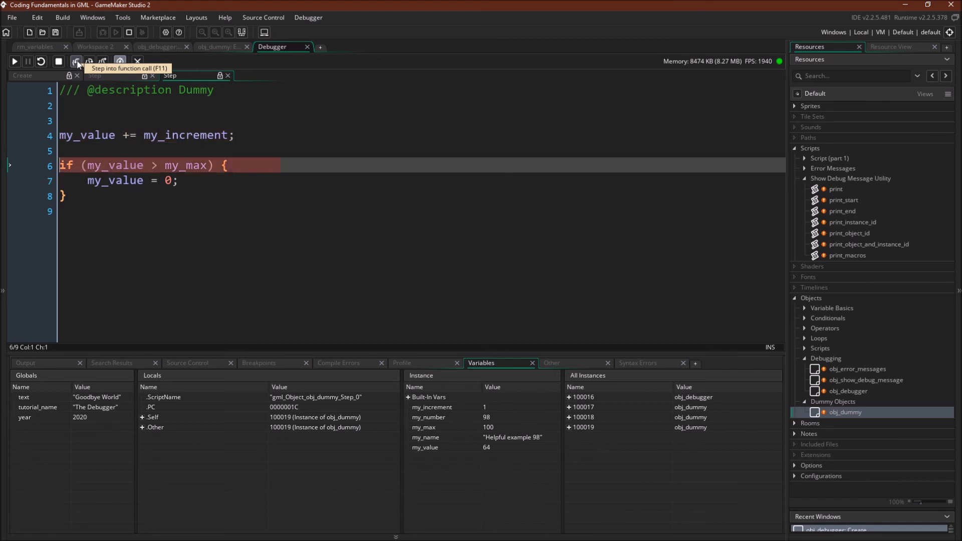
pyautogui.click(76, 61)
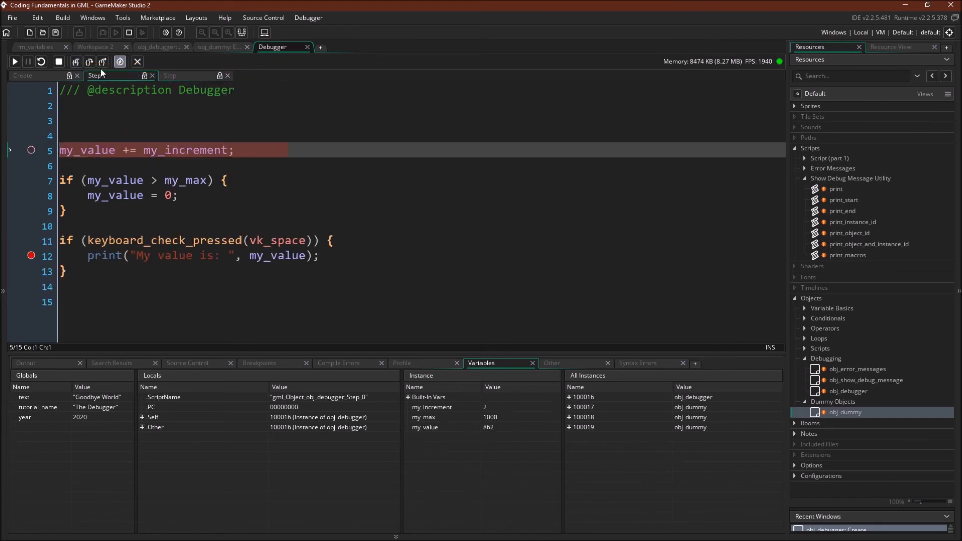
pyautogui.moveTo(668, 444)
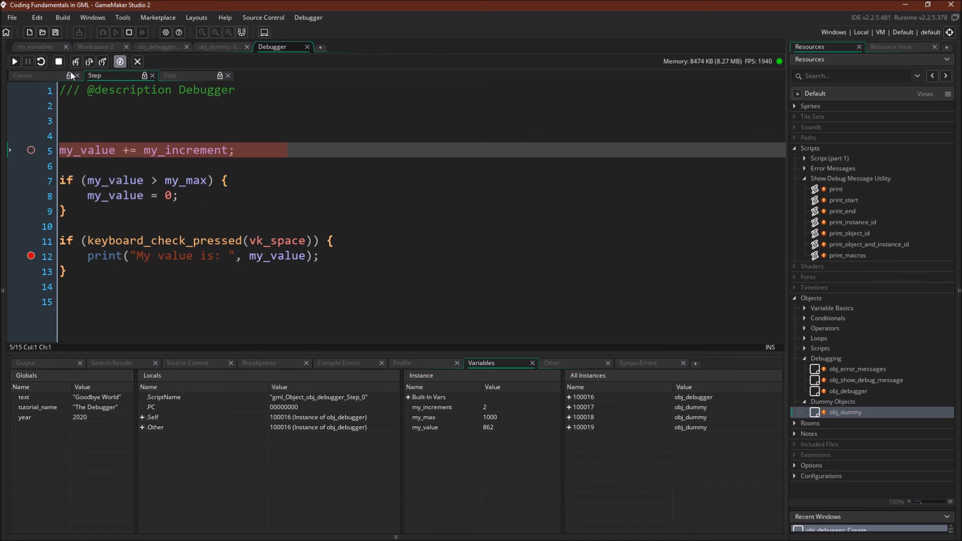
pyautogui.click(75, 61)
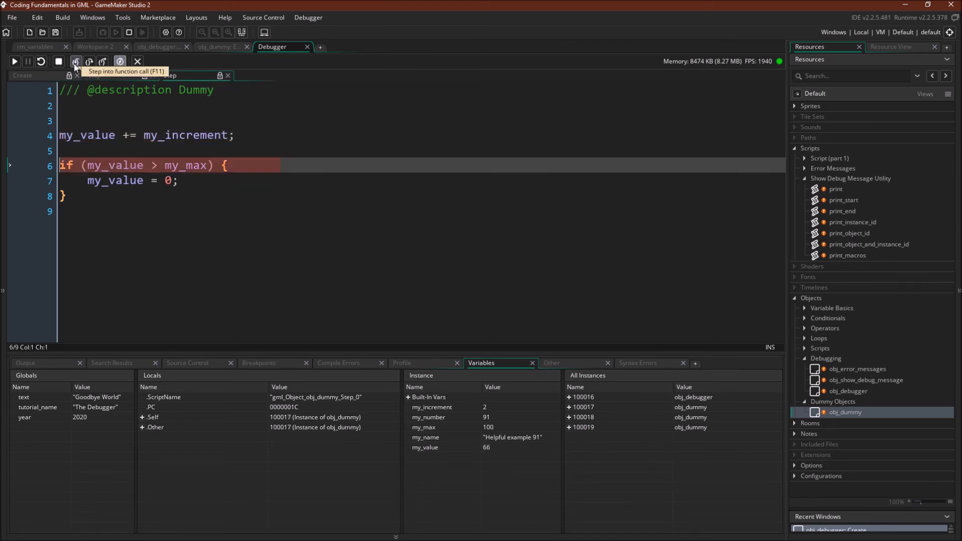
pyautogui.click(74, 61)
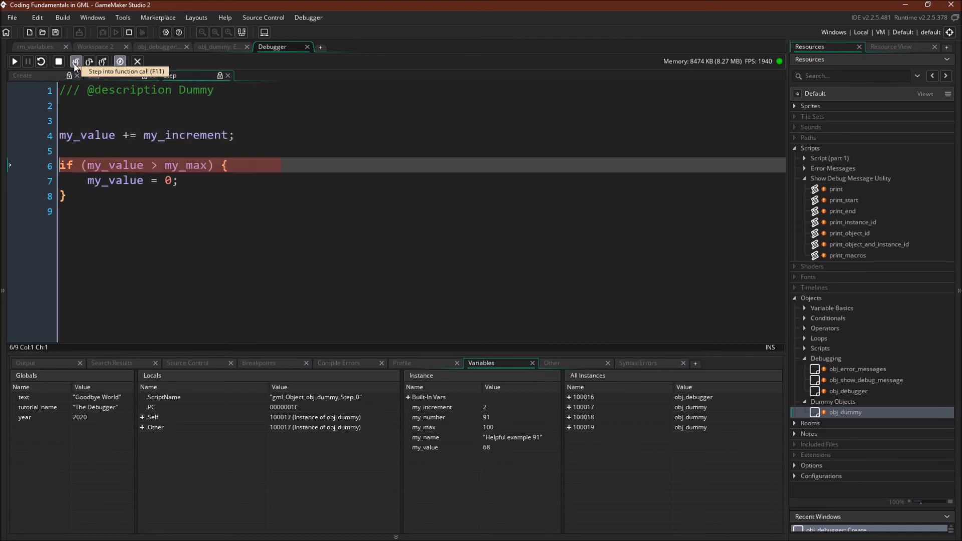
pyautogui.click(74, 61)
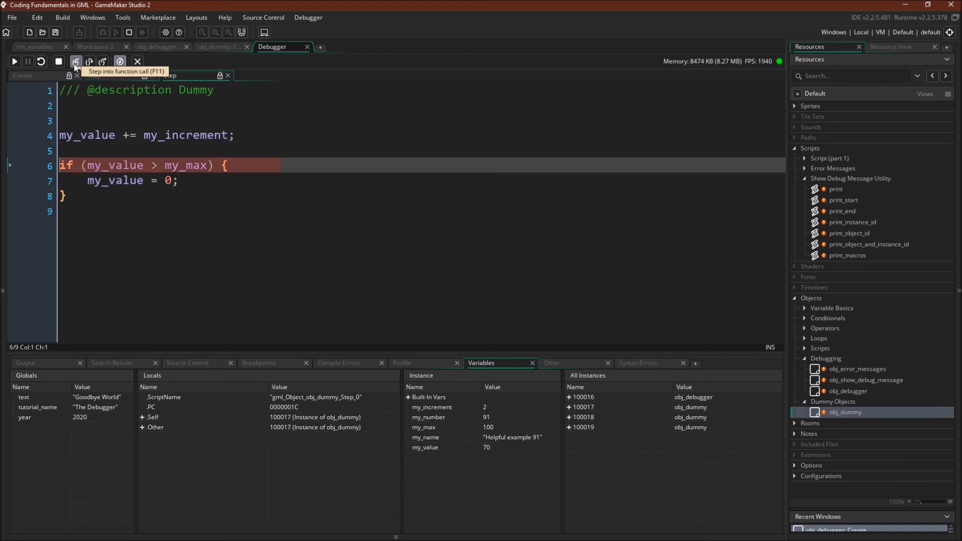
pyautogui.click(74, 61)
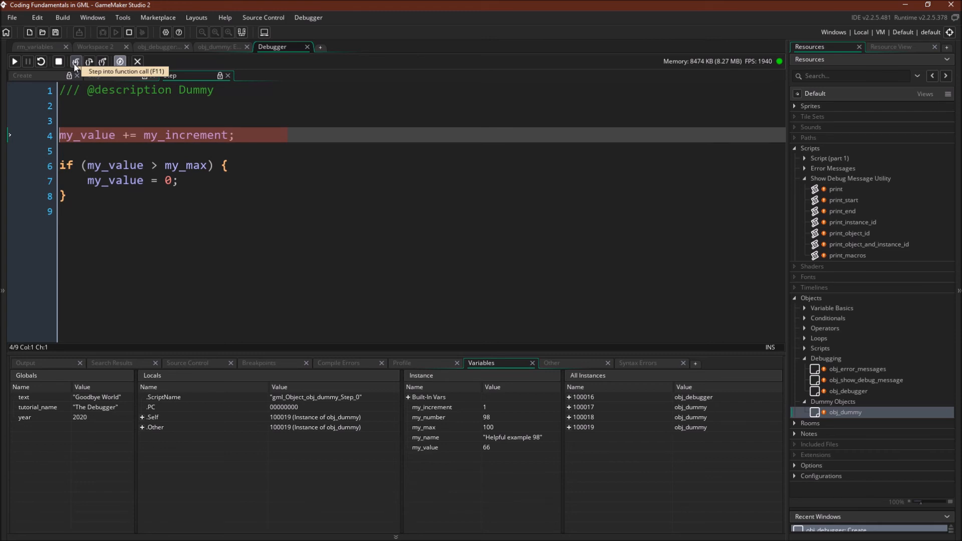
pyautogui.click(75, 61)
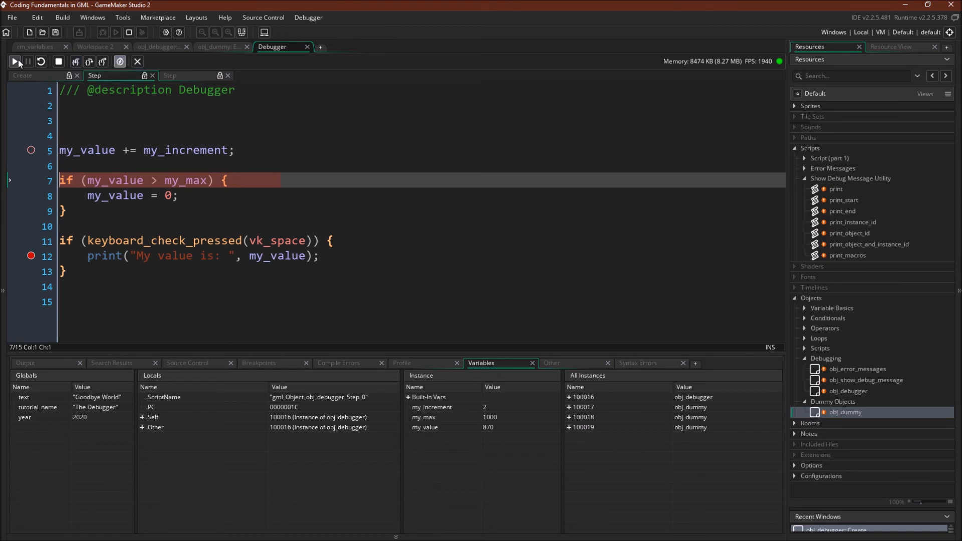
# Resume to the line-12 print breakpoint with my_value at 194, then step into print.gml.
pyautogui.click(14, 61)
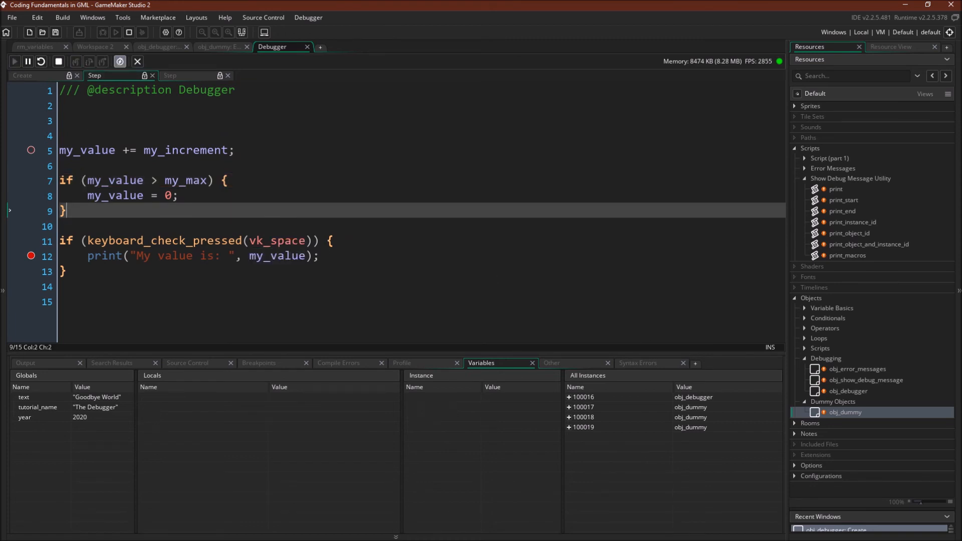
pyautogui.click(76, 61)
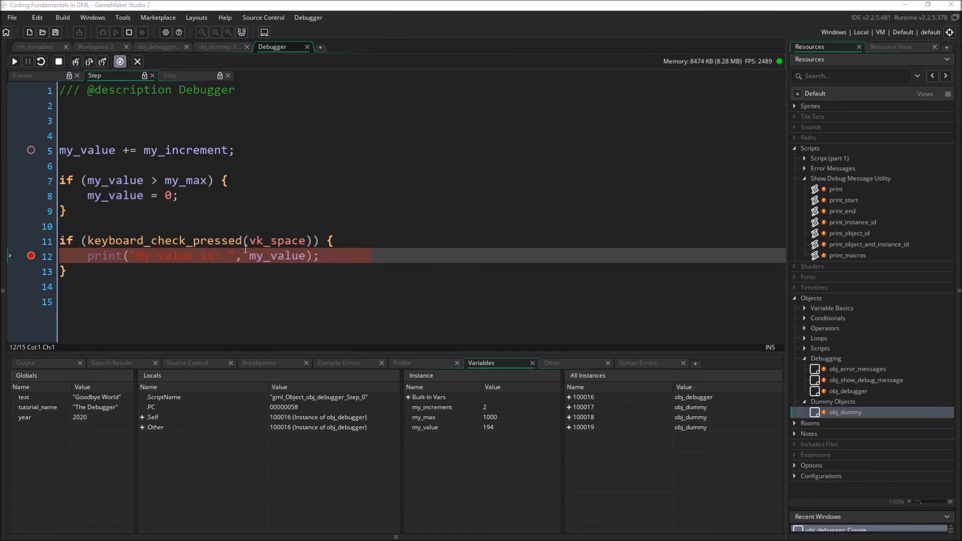
pyautogui.moveTo(75, 60)
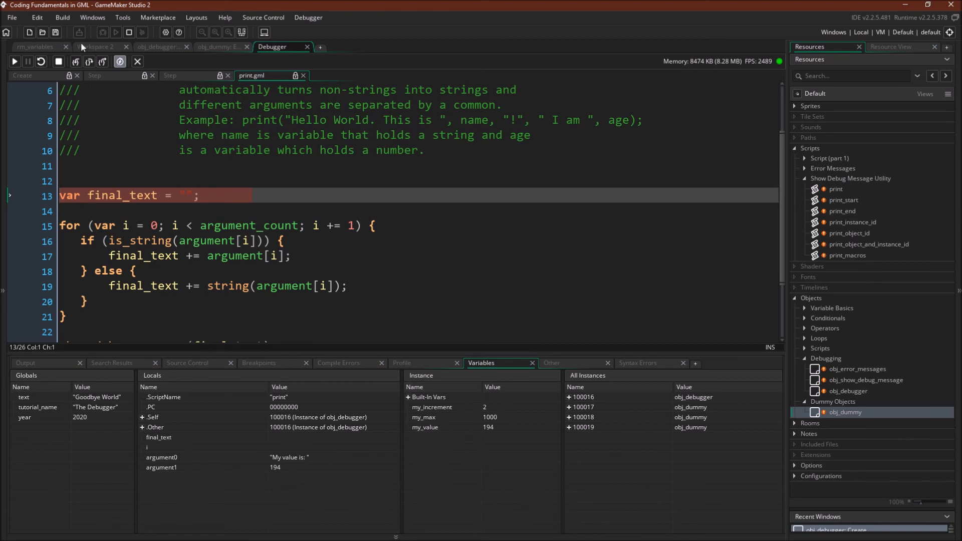
# Step through print's loop, appending the first argument and the number 194 to final_text.
pyautogui.click(76, 61)
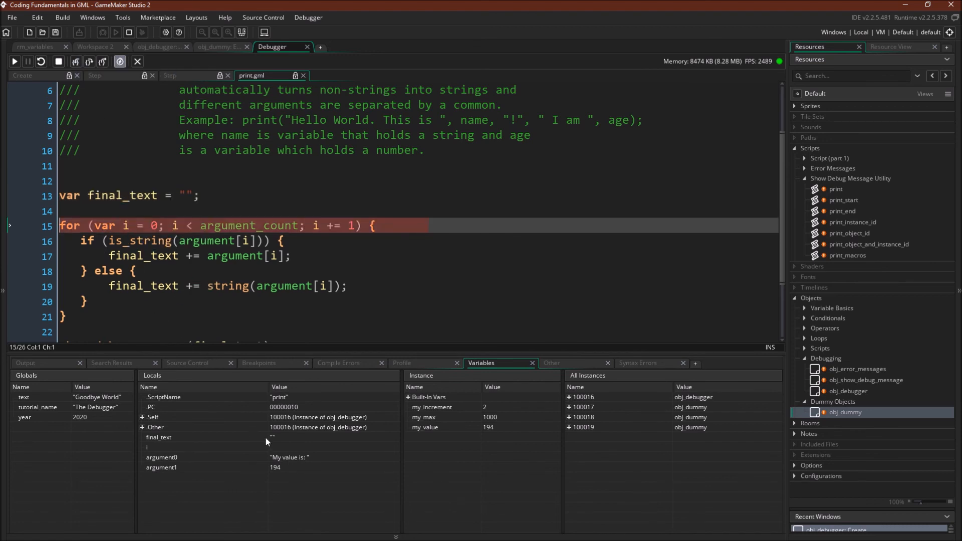
pyautogui.click(75, 61)
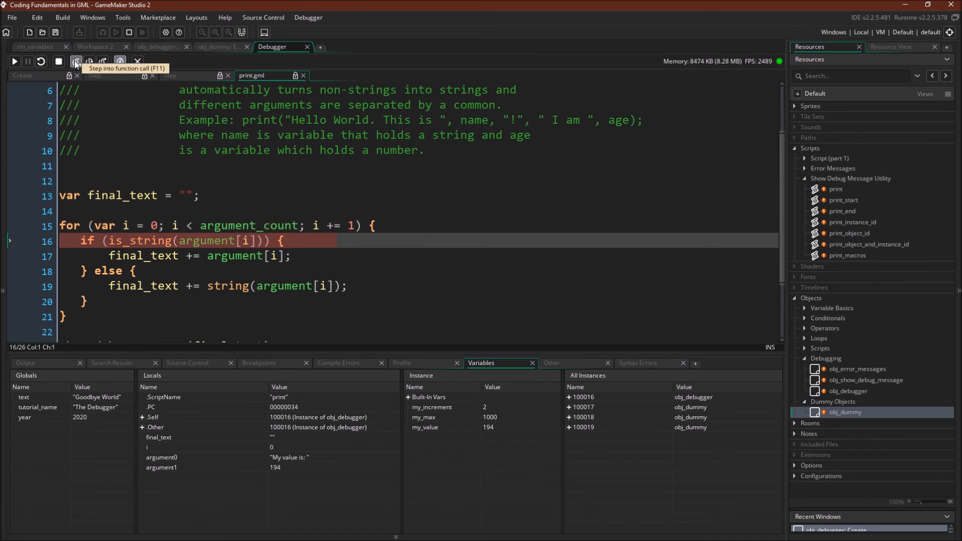
pyautogui.click(76, 61)
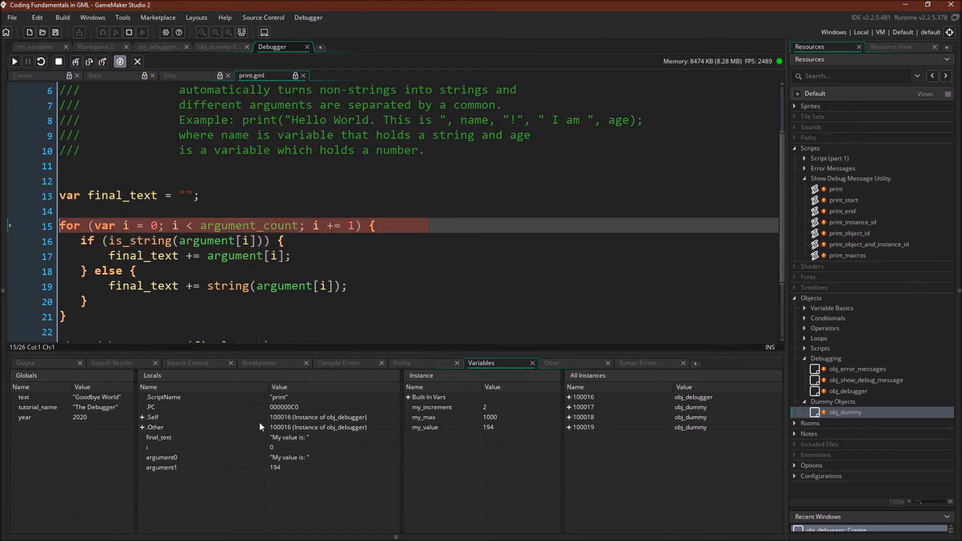
pyautogui.moveTo(302, 463)
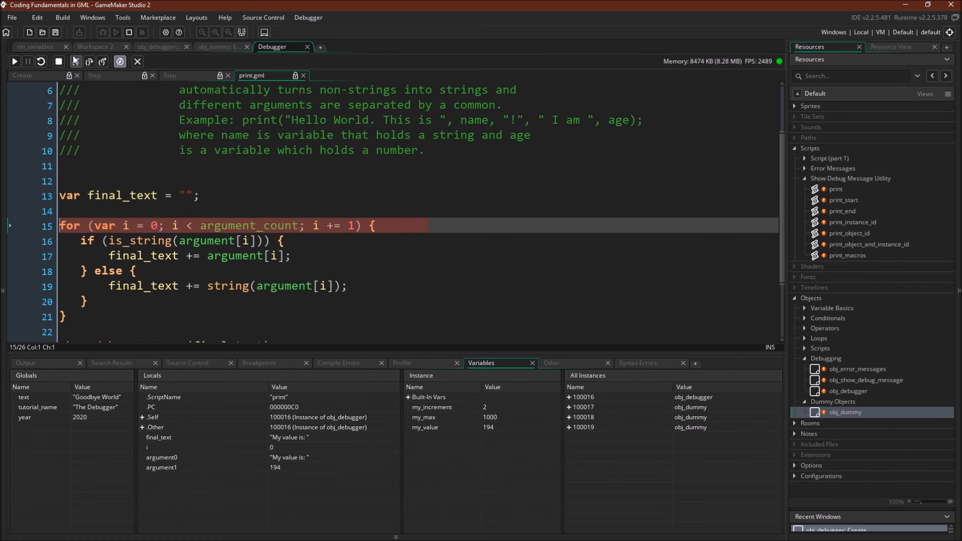
pyautogui.click(89, 61)
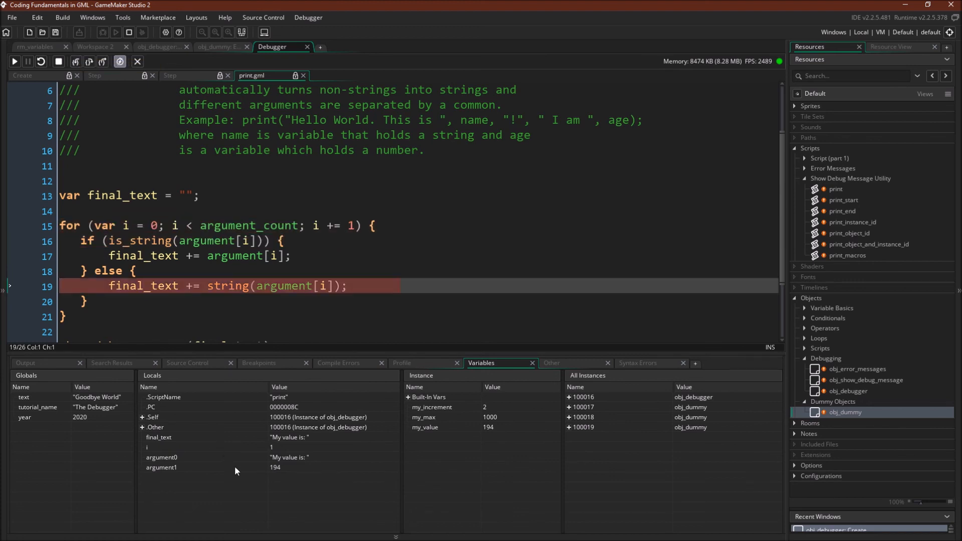
pyautogui.moveTo(121, 128)
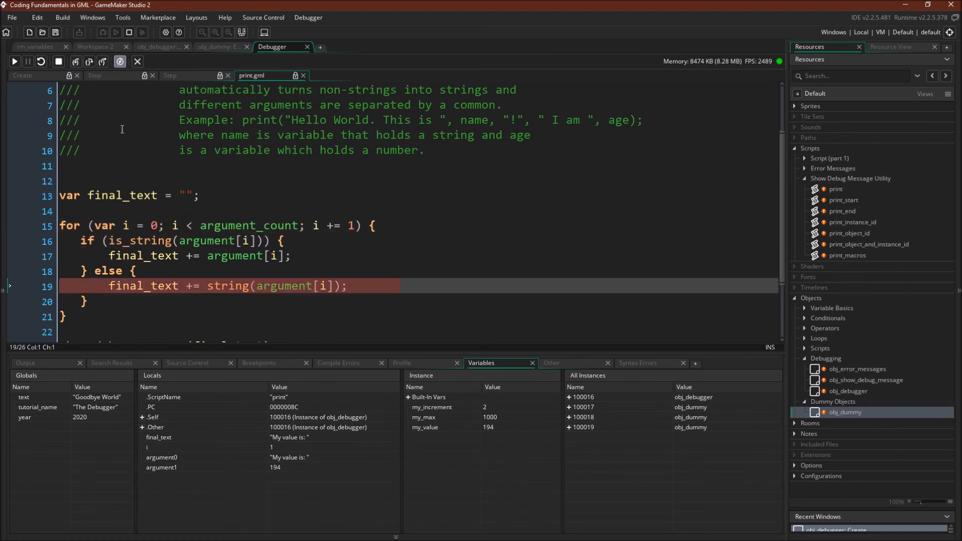
pyautogui.click(76, 61)
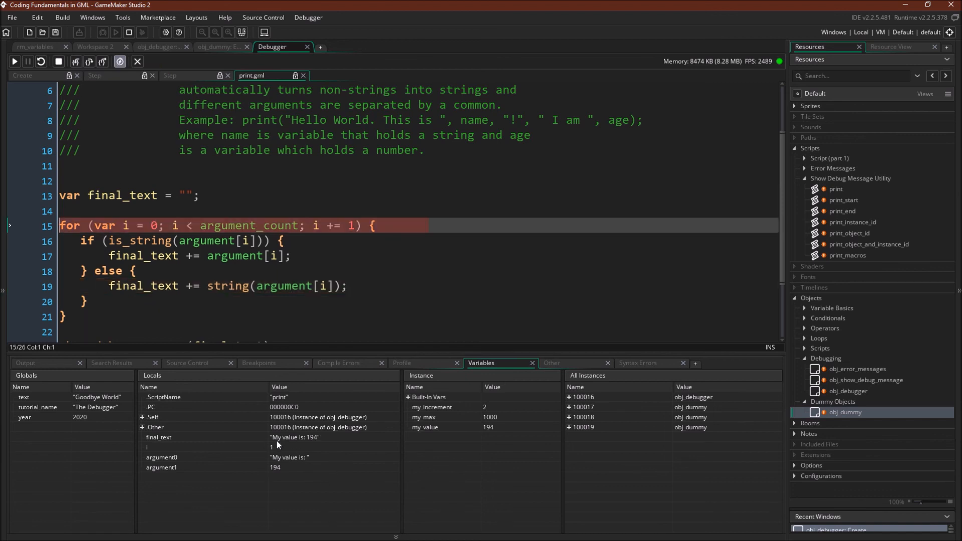
# Output 'My value is: 194' and step back into obj_debugger, then obj_dummy's Step event.
pyautogui.click(76, 61)
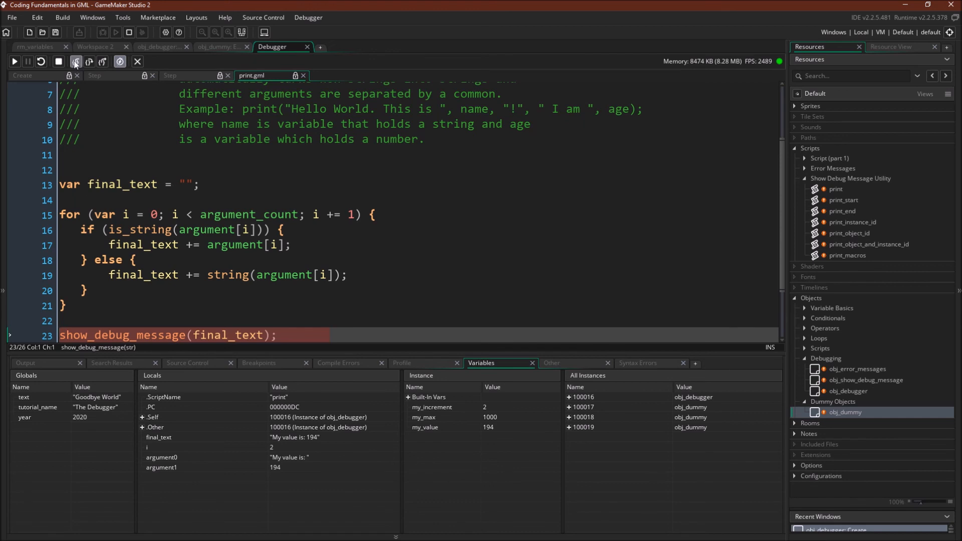
pyautogui.click(75, 61)
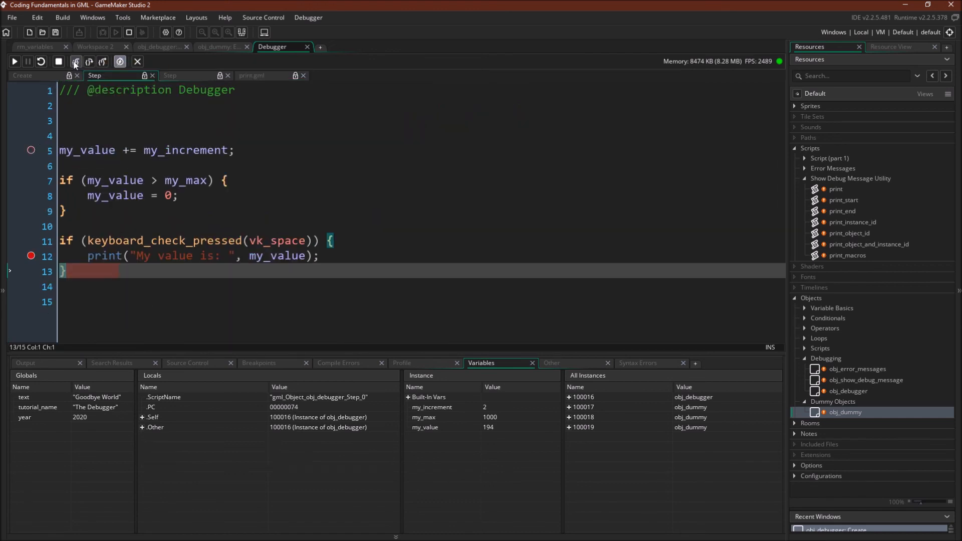
pyautogui.click(76, 61)
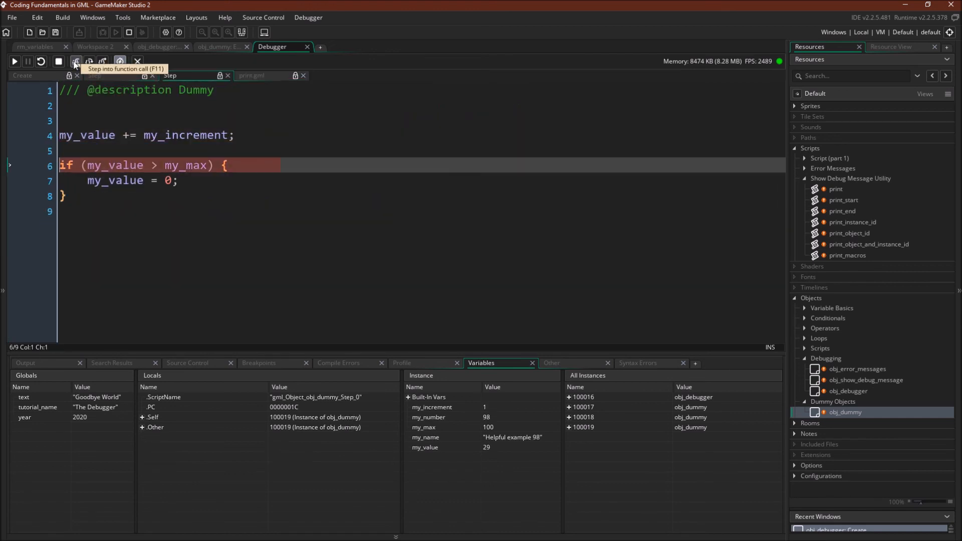
# Resume the game, halt again inside print, and show the call stack tracing to obj_debugger's Step.
pyautogui.click(74, 61)
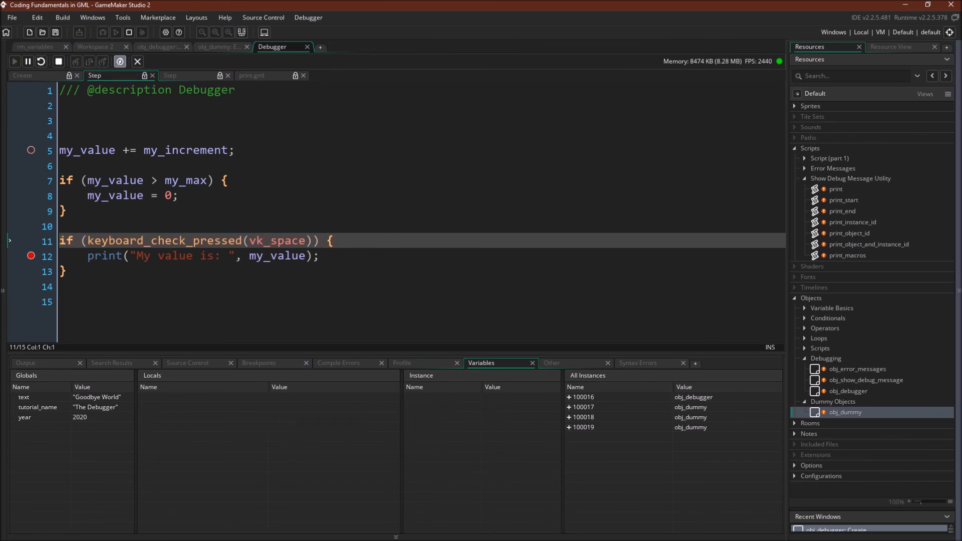
pyautogui.click(226, 180)
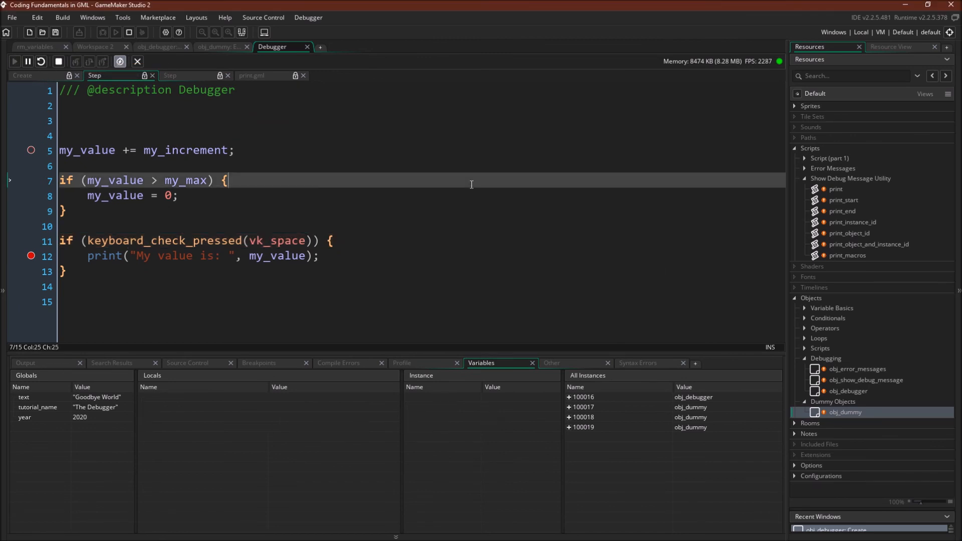
pyautogui.moveTo(476, 204)
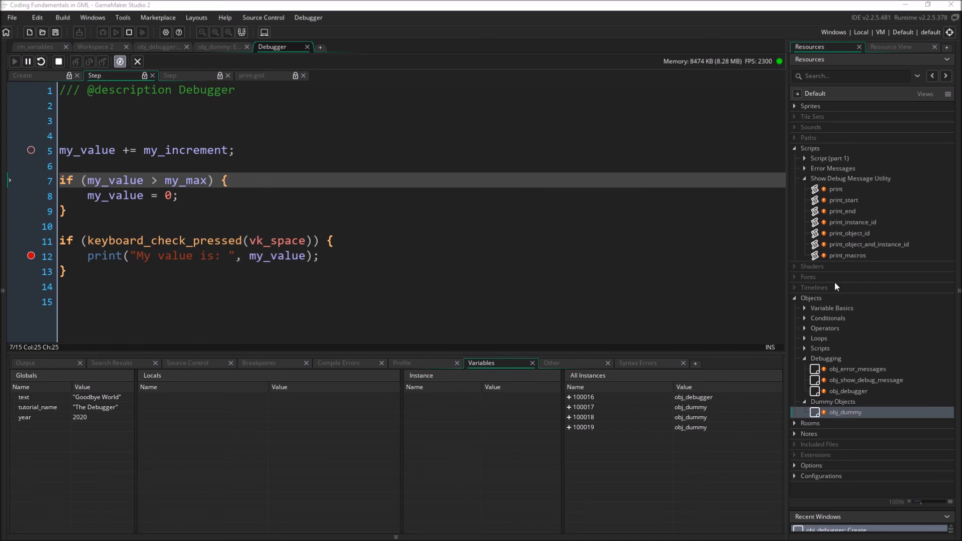
pyautogui.click(88, 61)
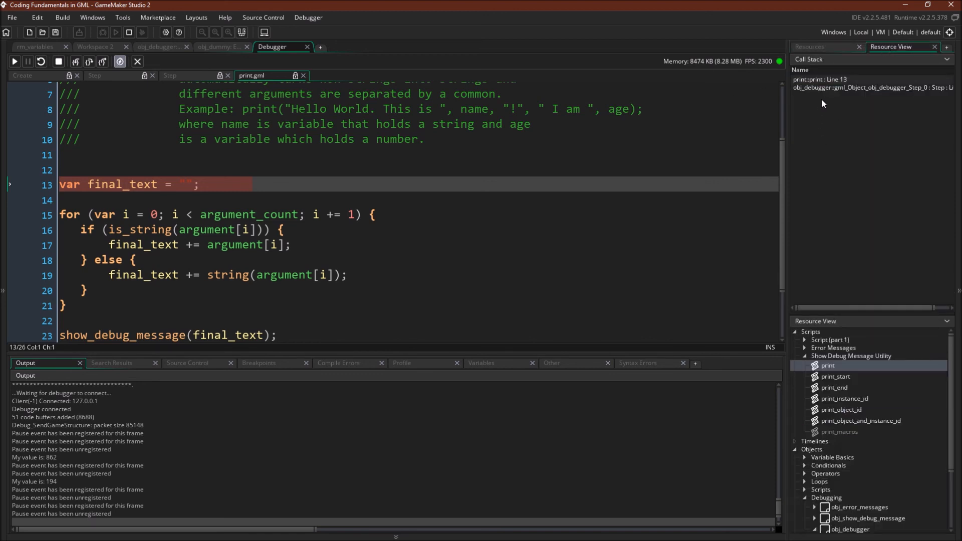
pyautogui.moveTo(864, 87)
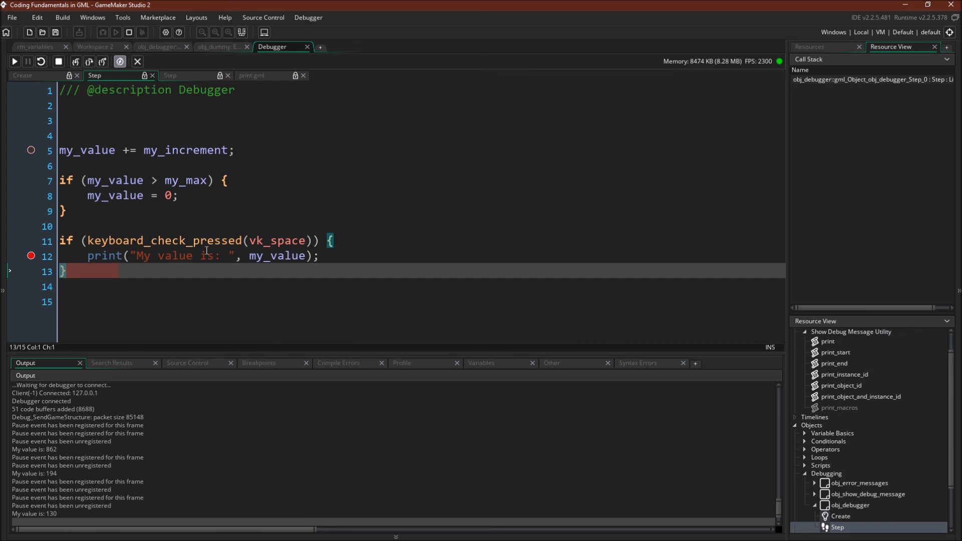
pyautogui.moveTo(275, 223)
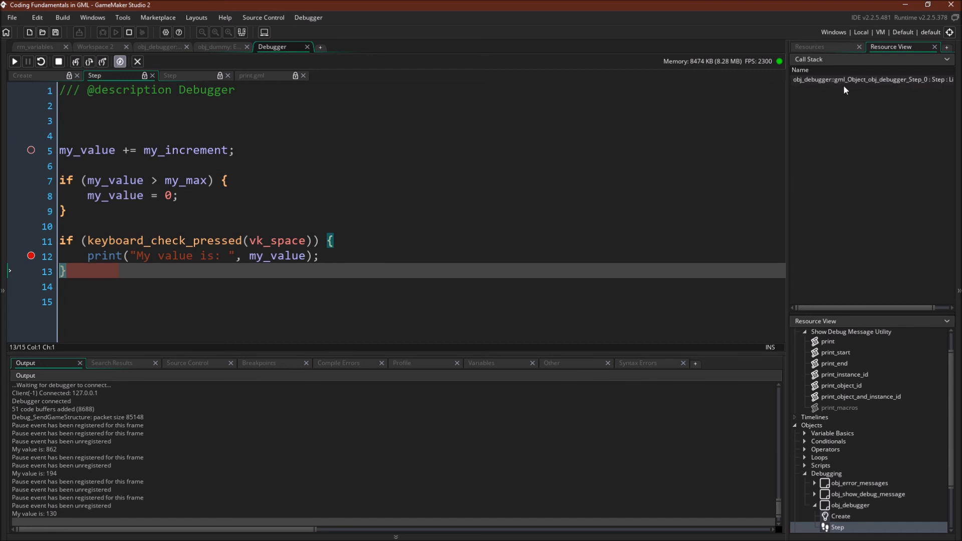
# Show the Call Stack in Resource View and step into print, logging 'My value is: 130'.
pyautogui.click(865, 79)
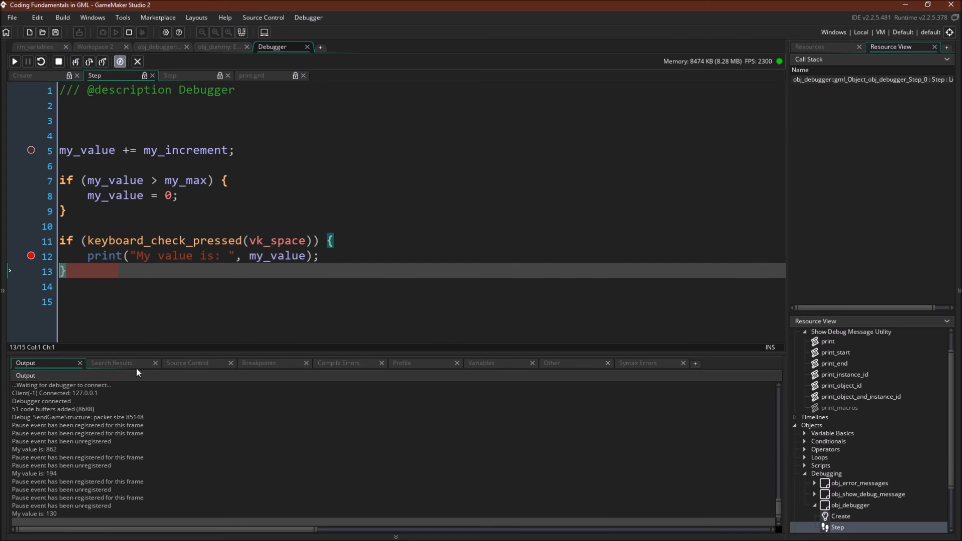
pyautogui.click(252, 74)
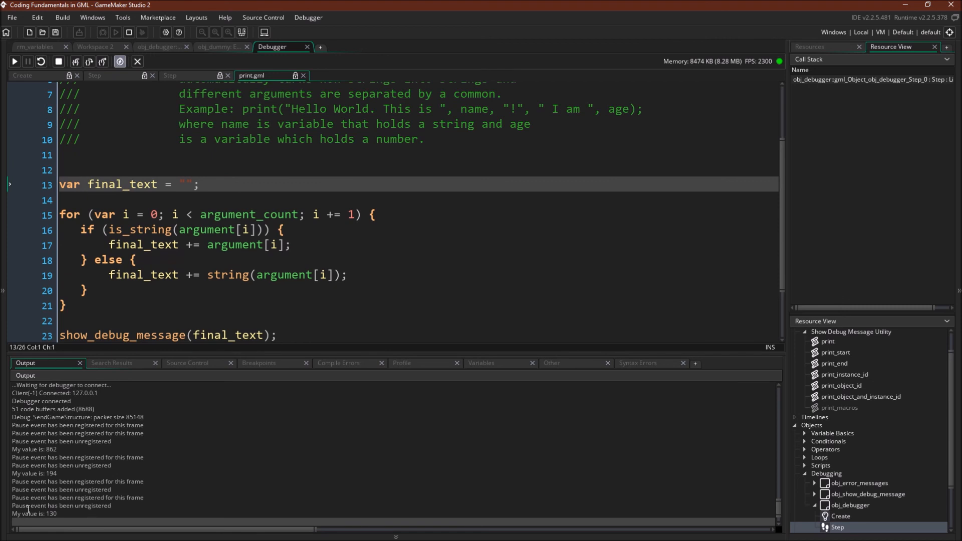
pyautogui.click(110, 74)
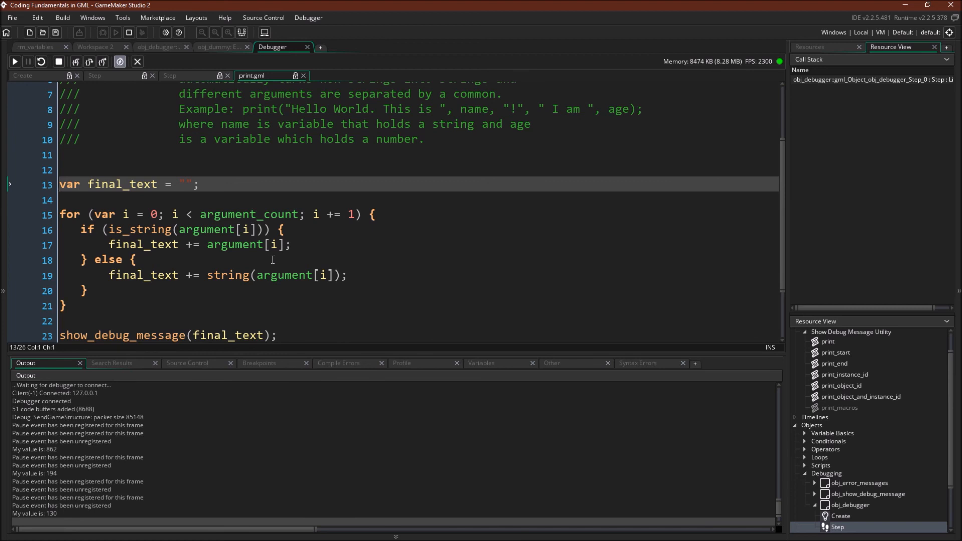
pyautogui.moveTo(758, 161)
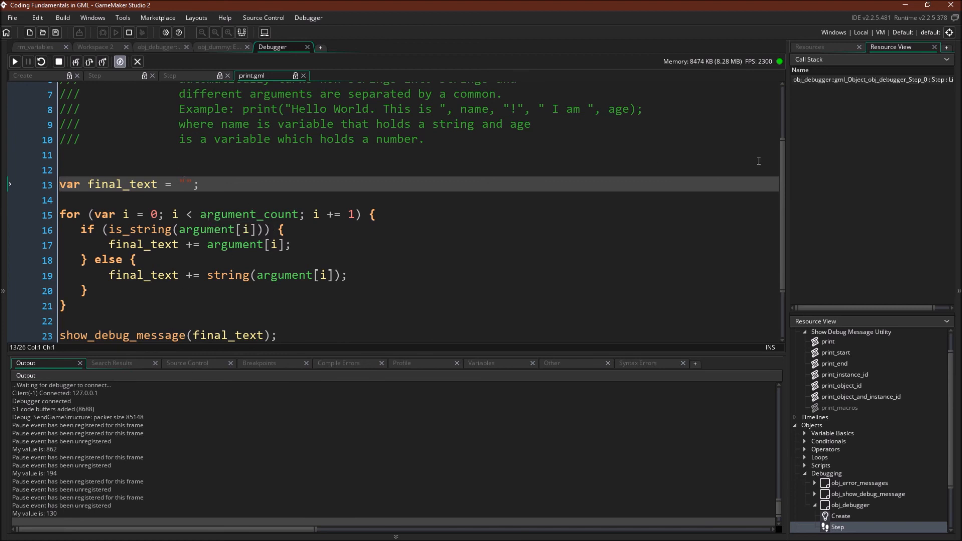
pyautogui.moveTo(120, 74)
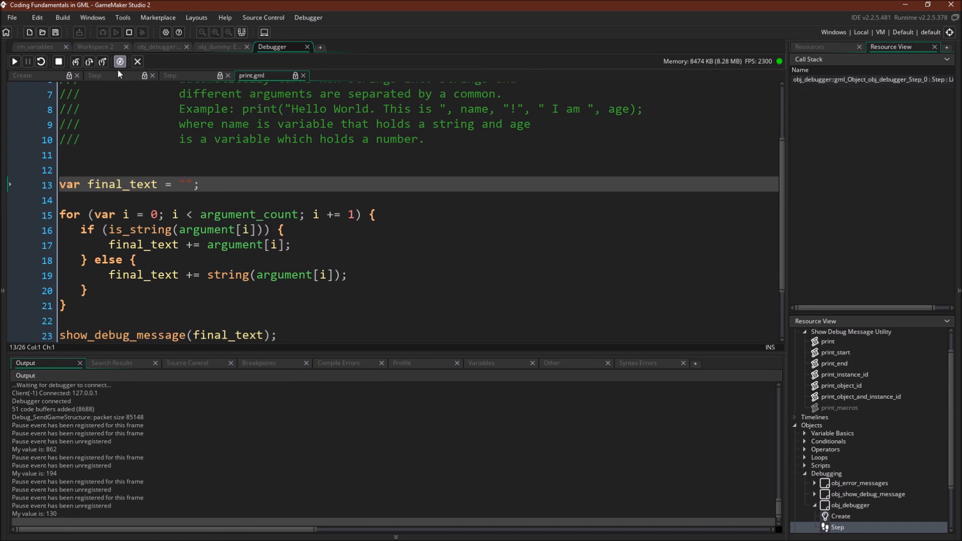